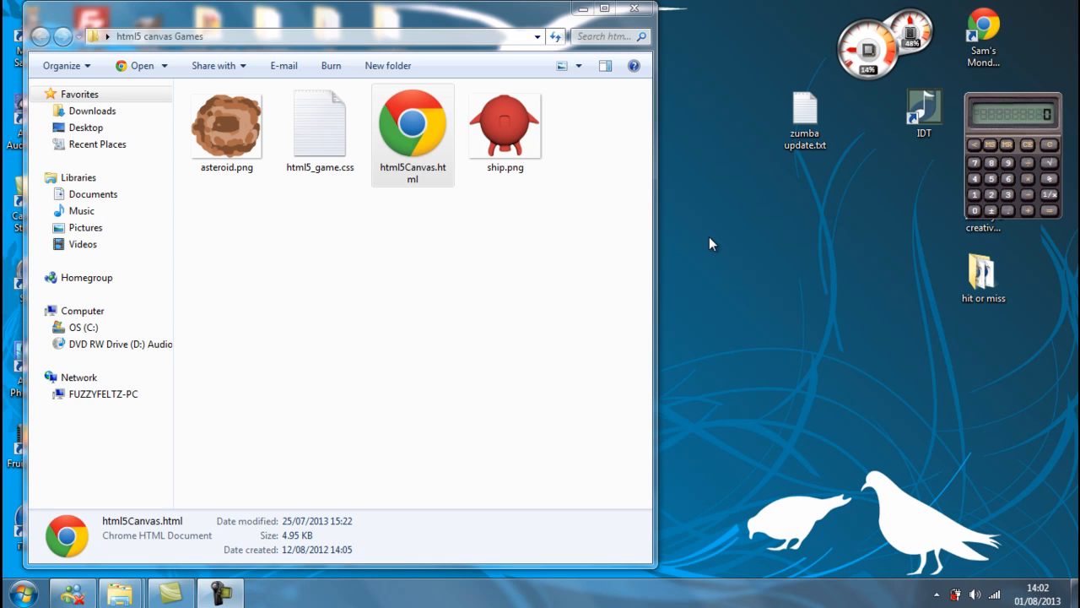
mouse_move(428, 216)
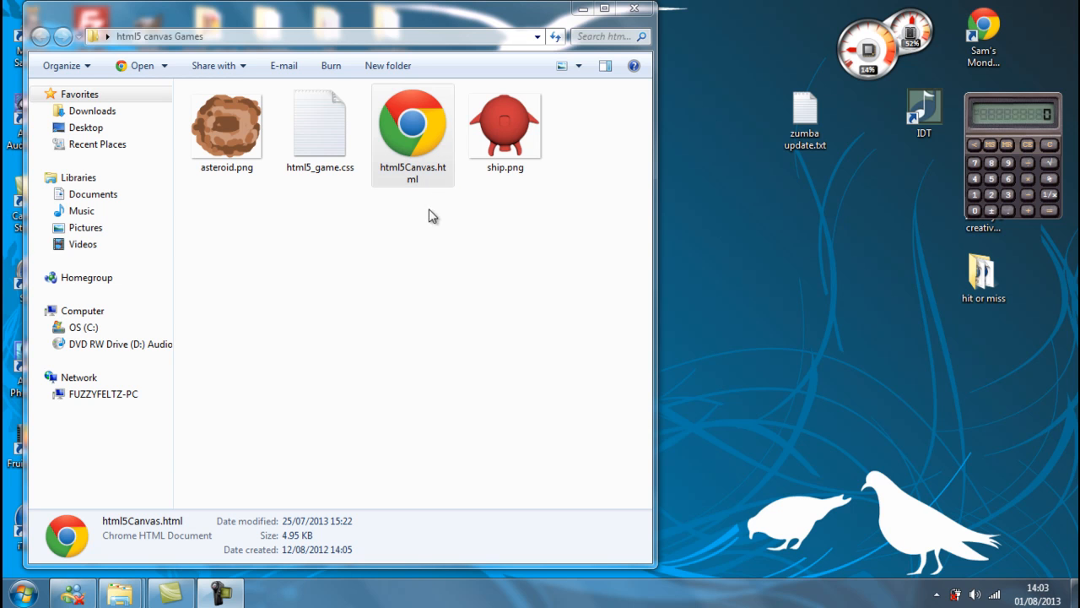
mouse_move(407, 343)
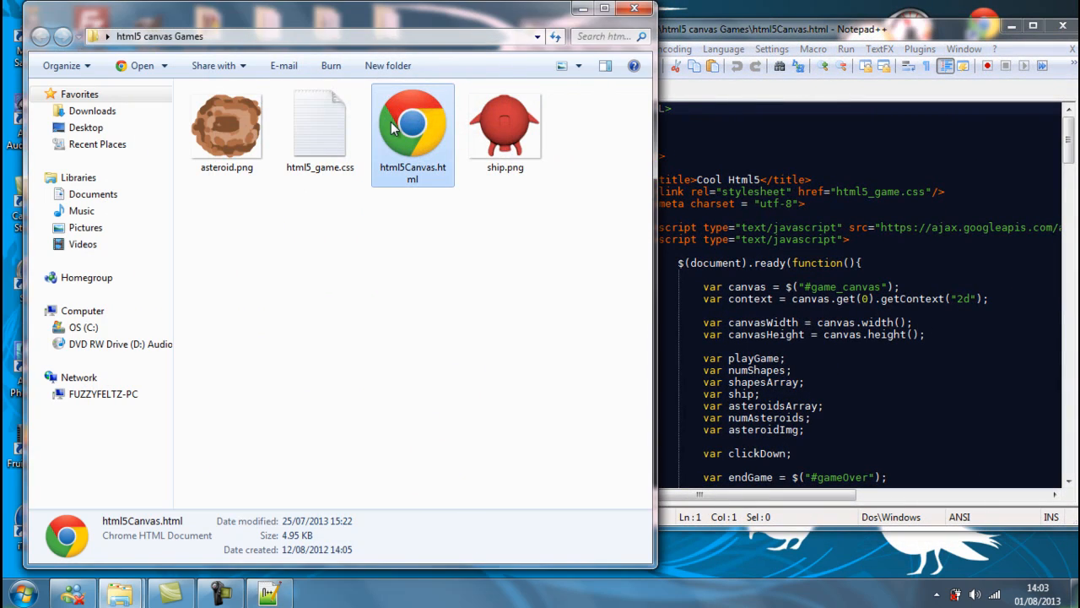
Step: Load html5Canvas.html from the game folder into Notepad++ for editing
double_click(412, 127)
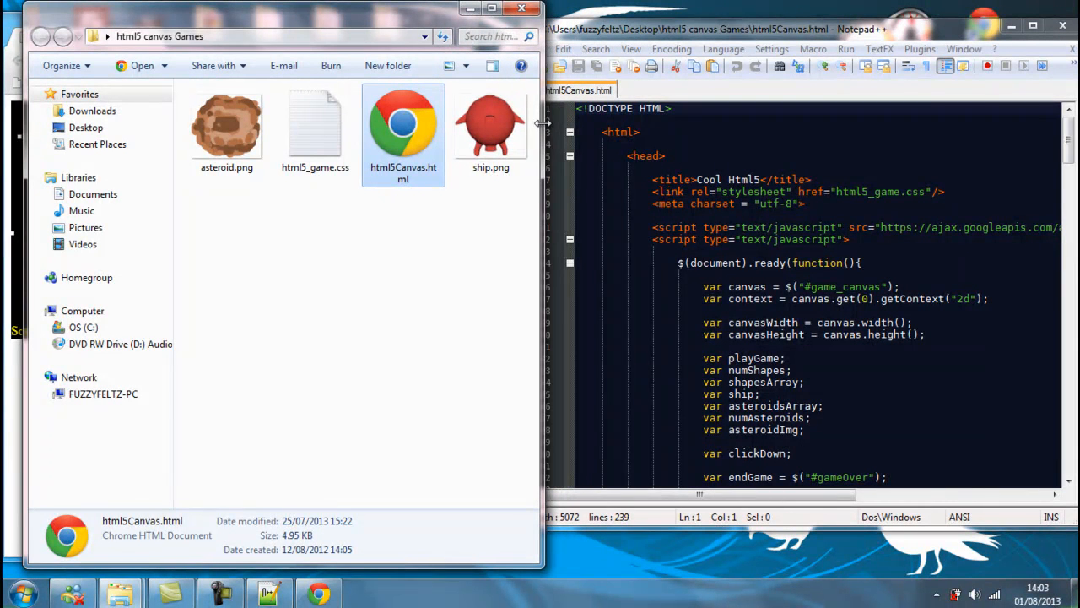
mouse_move(413, 19)
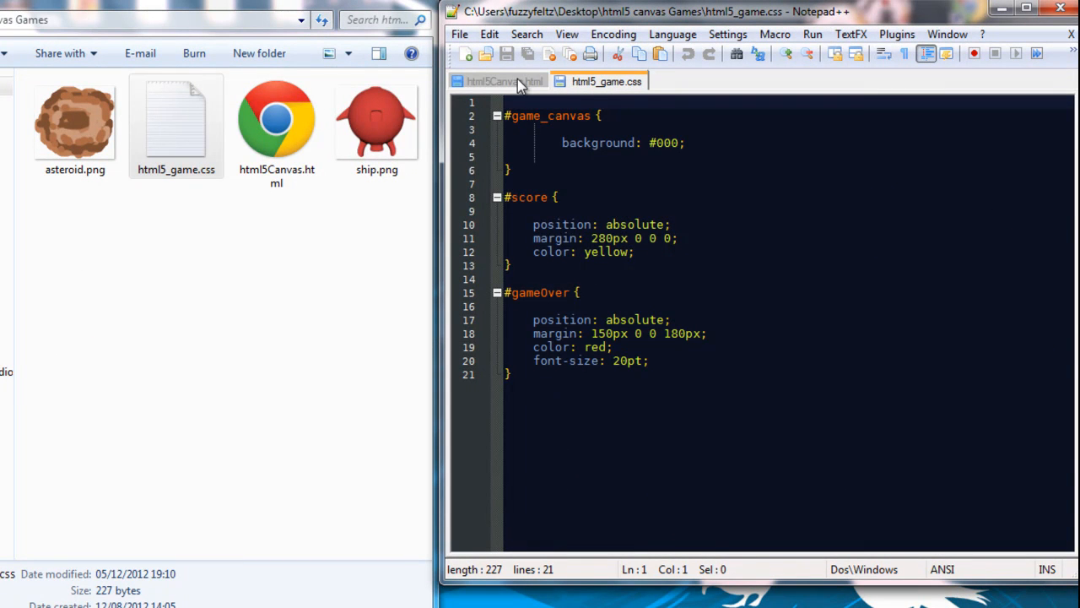
mouse_move(500, 81)
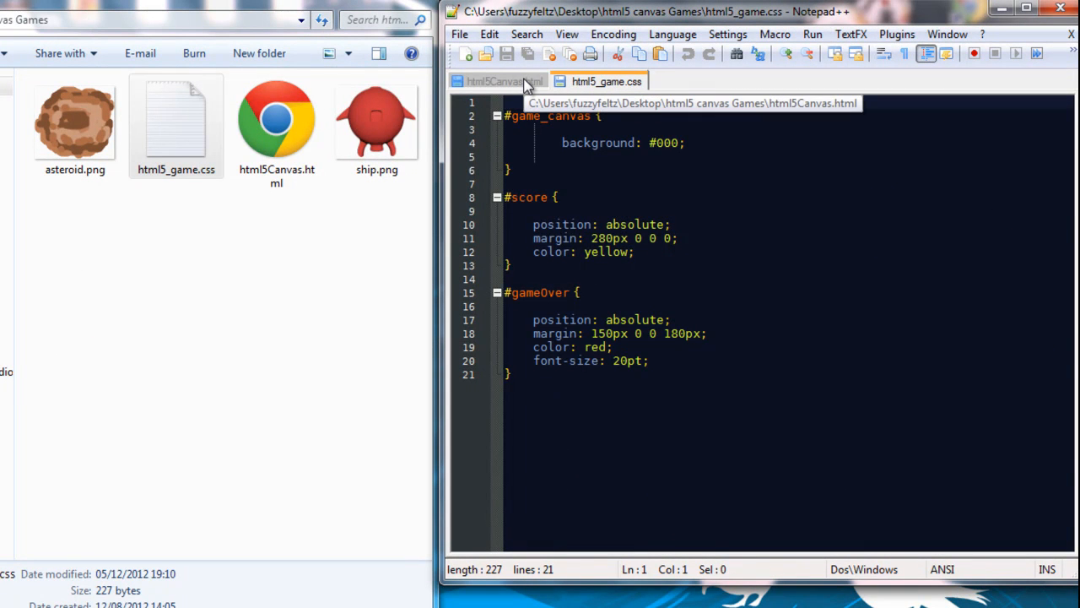
Step: Insert <button id="reset">Reset</button> above the canvas element in the page body
left_click(505, 81)
type("<")
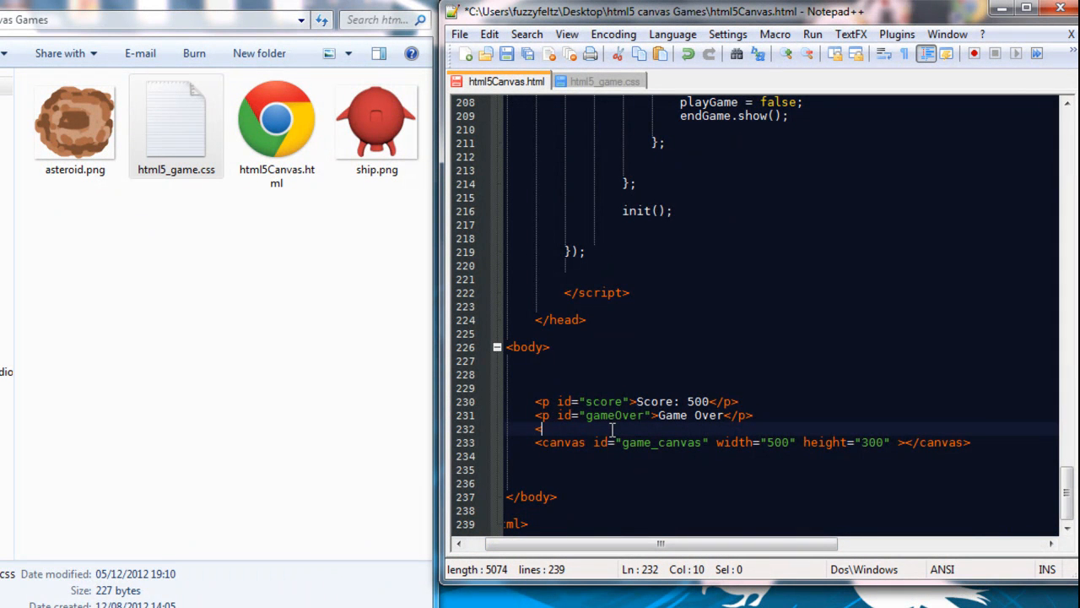
type("button i")
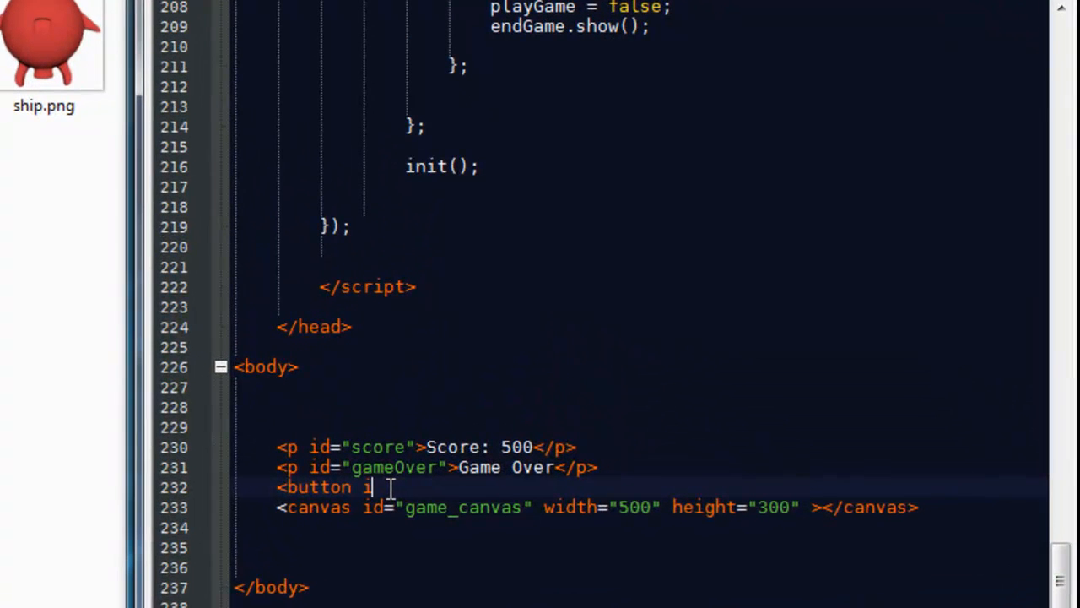
type("d=\"\"")
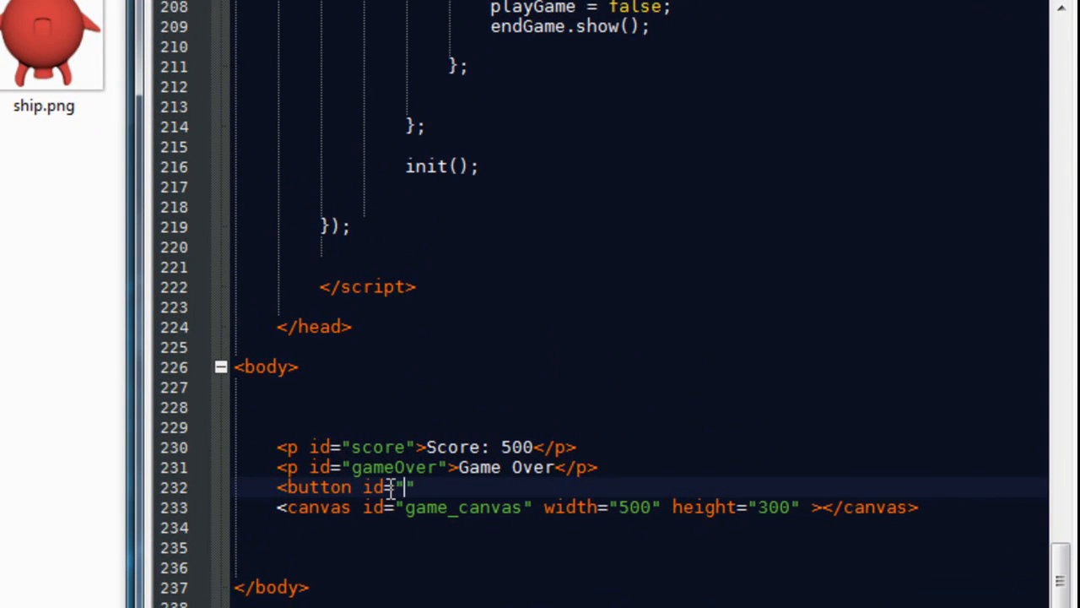
type("reset")
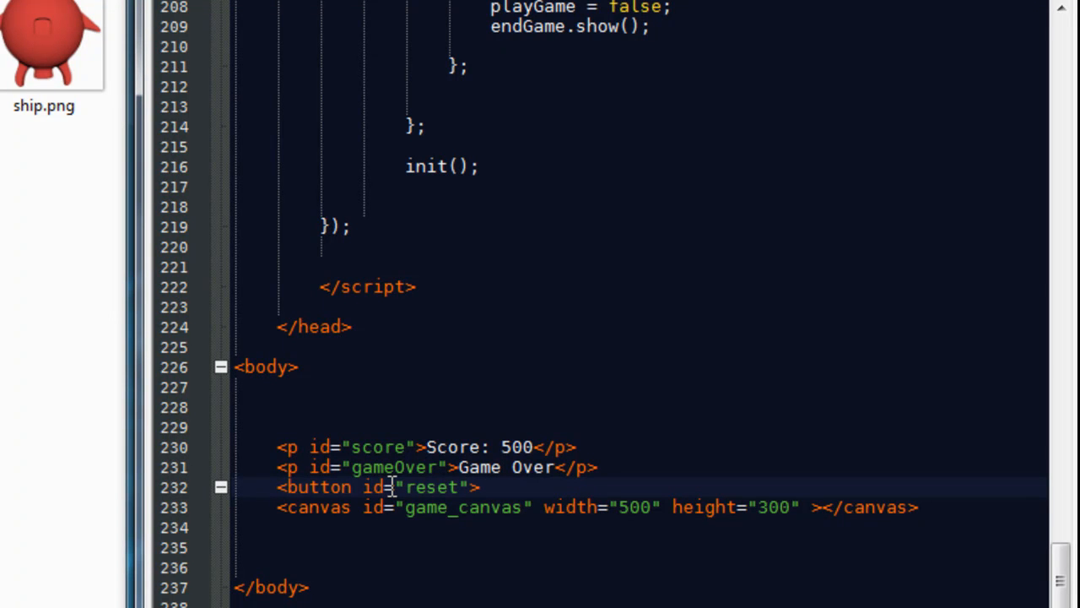
type("Reset")
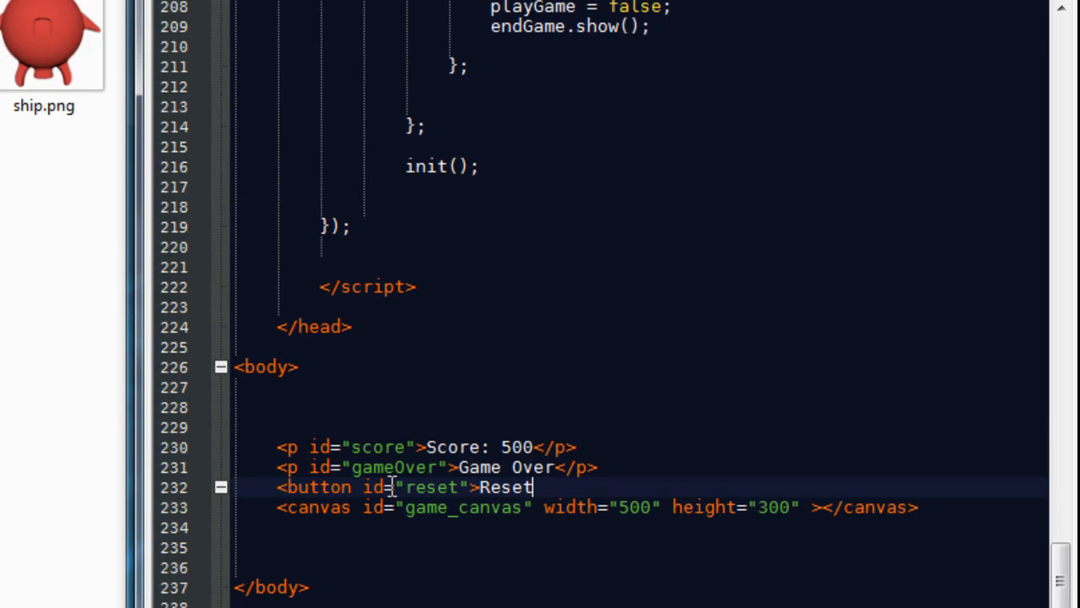
type("</button")
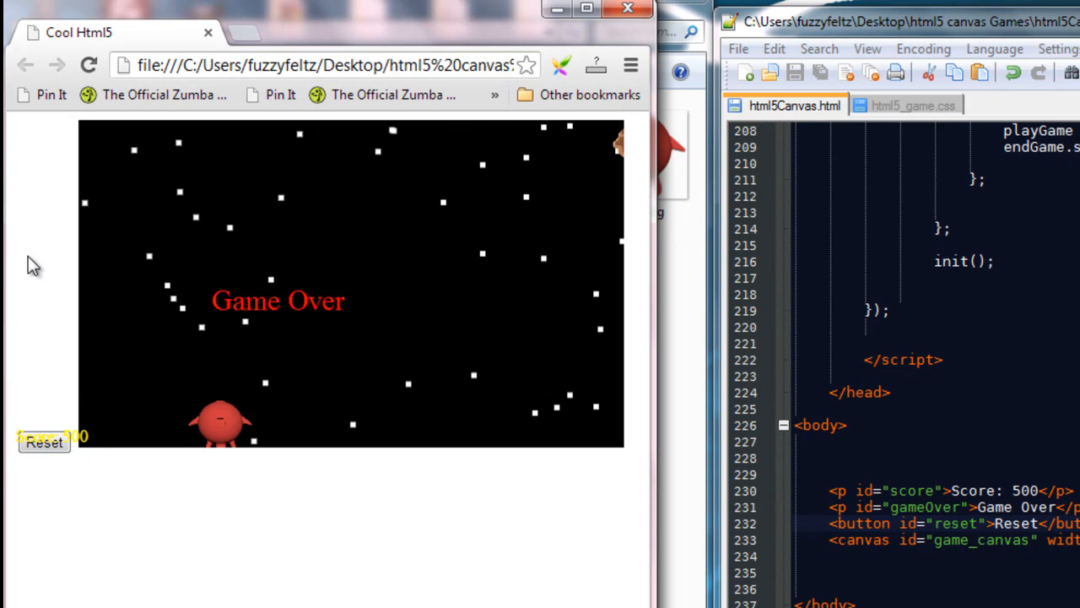
mouse_move(371, 387)
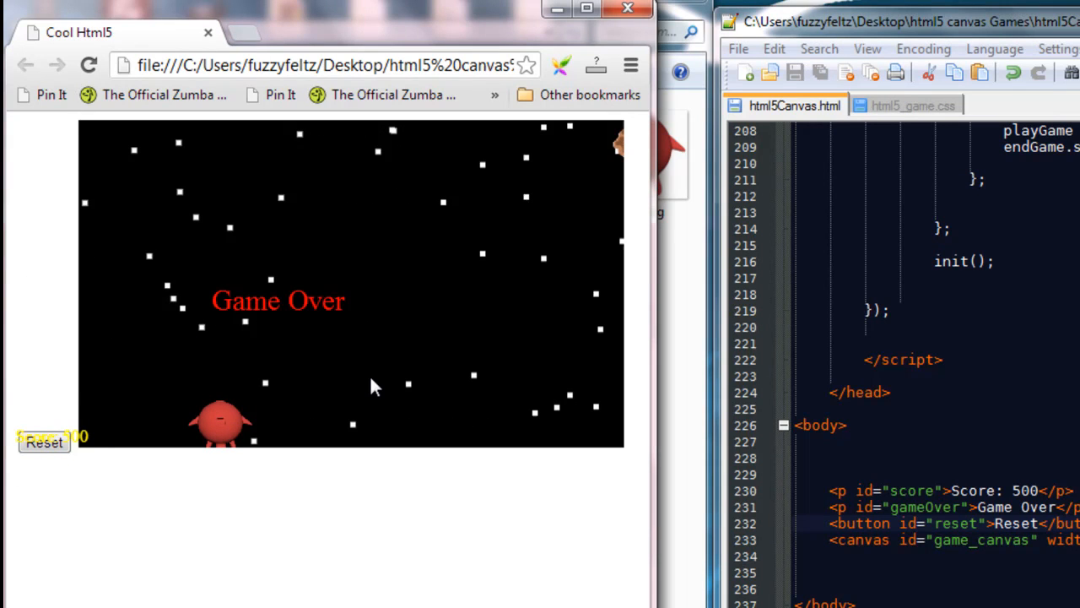
mouse_move(71, 361)
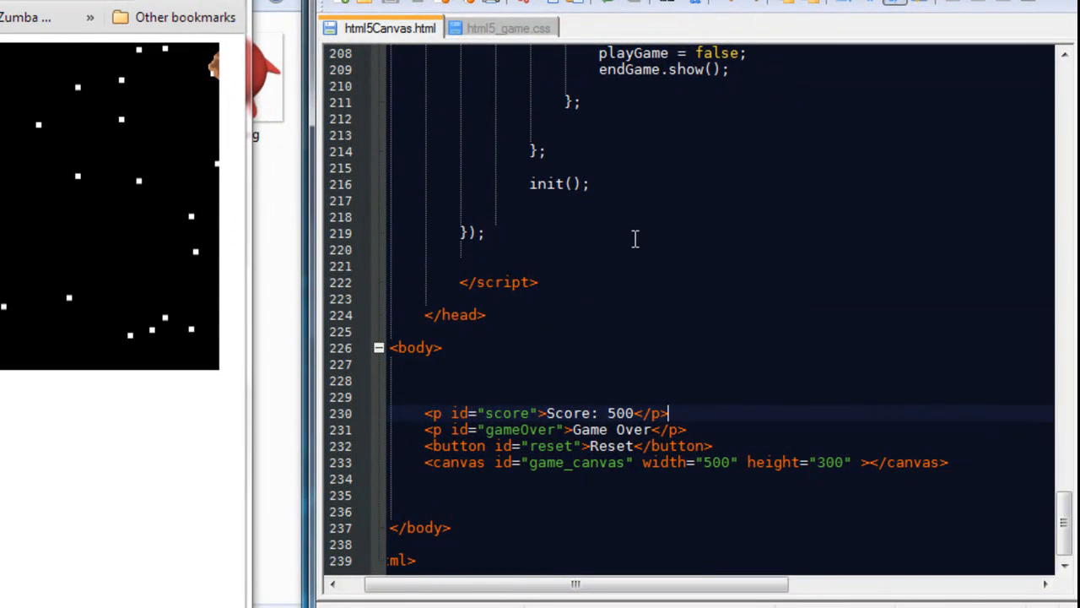
Step: Write a #reset rule with position: absolute at the end of html5_game.css after checking the button id
left_click(514, 27)
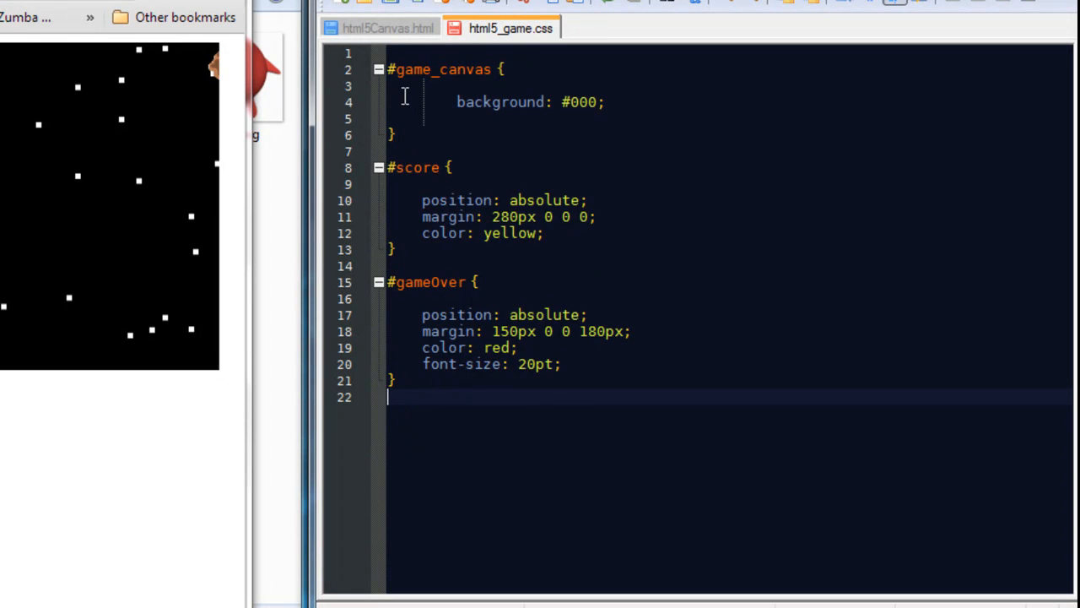
left_click(390, 27)
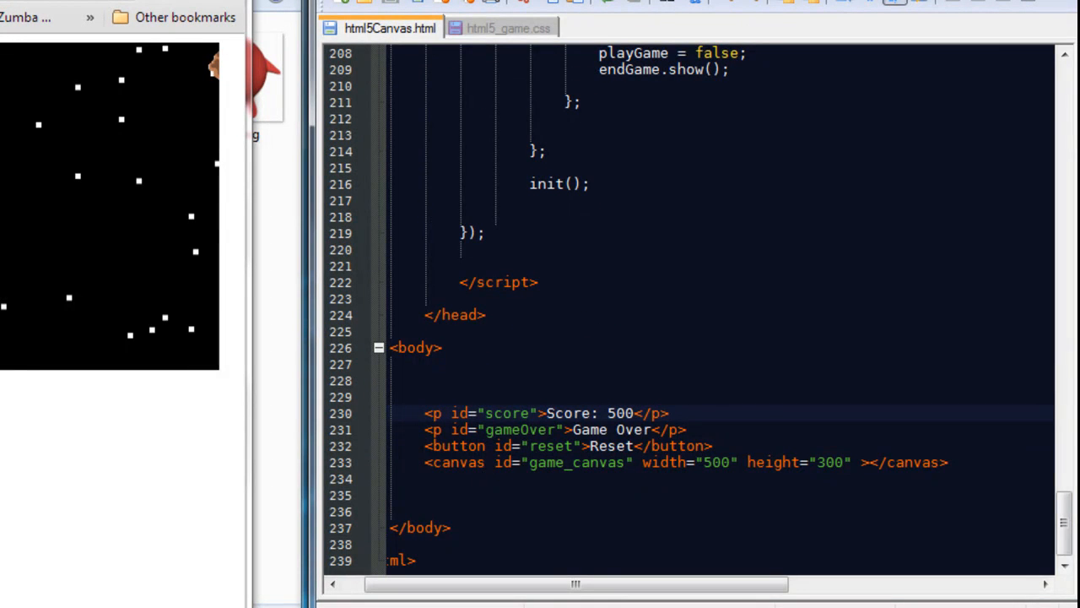
left_click(528, 27)
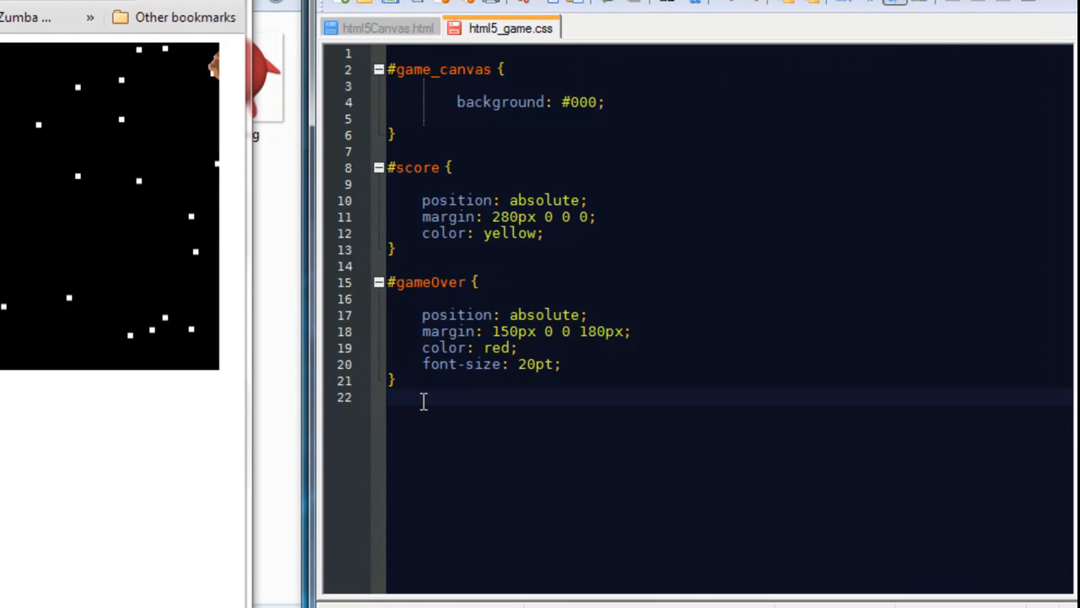
type("#reset {")
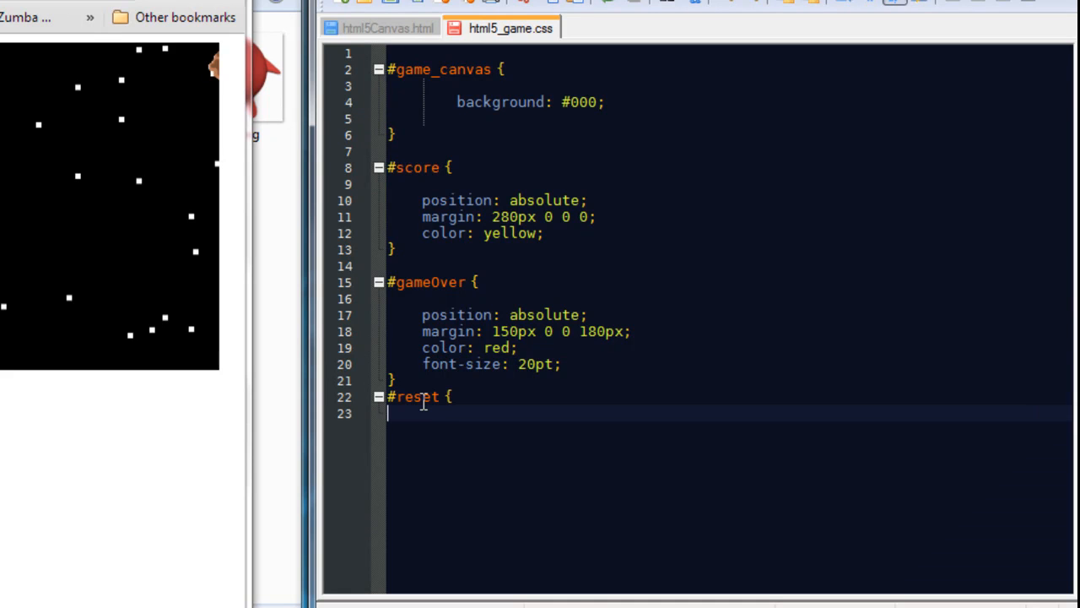
key("Enter")
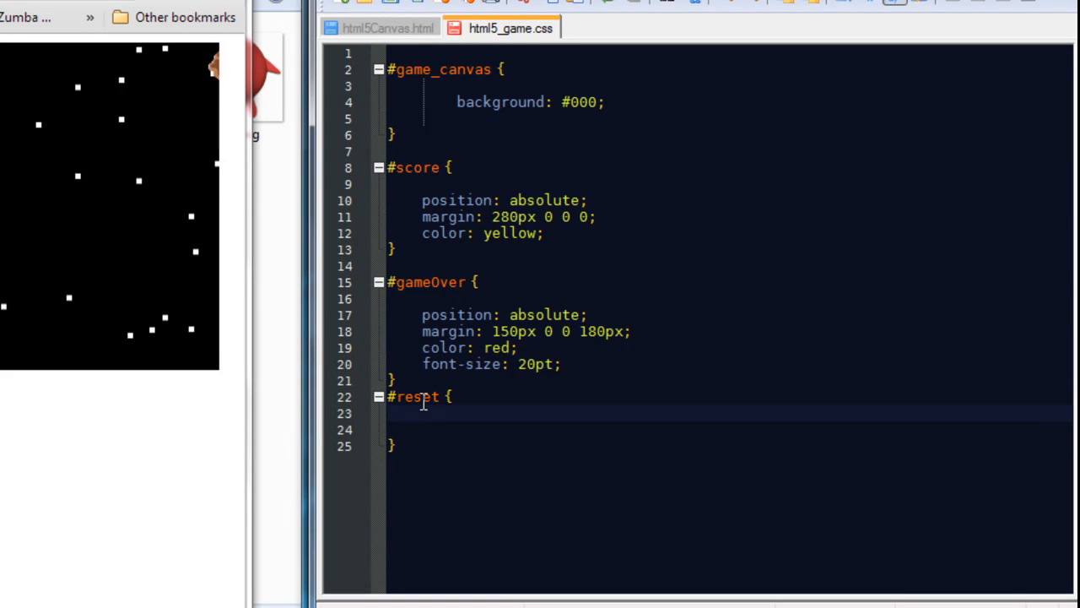
type("postion:")
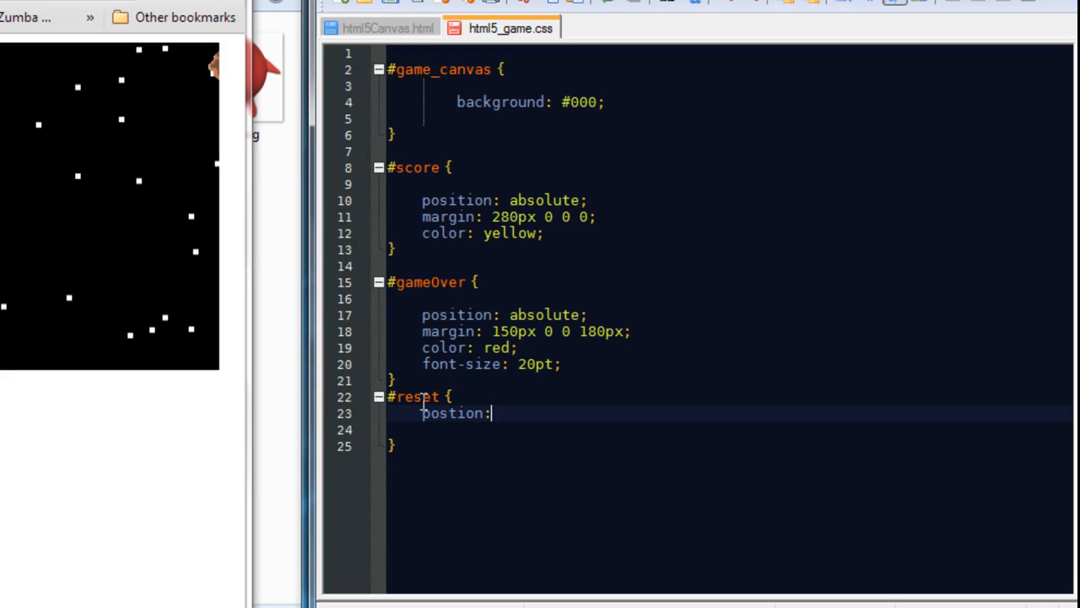
type("absolute;")
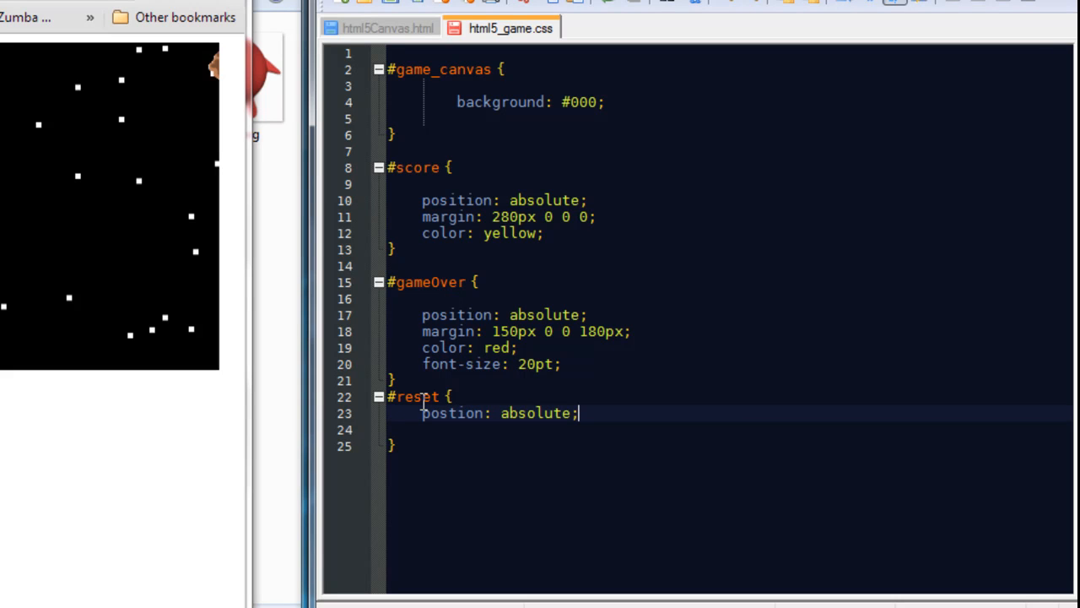
left_click(459, 412)
type("i")
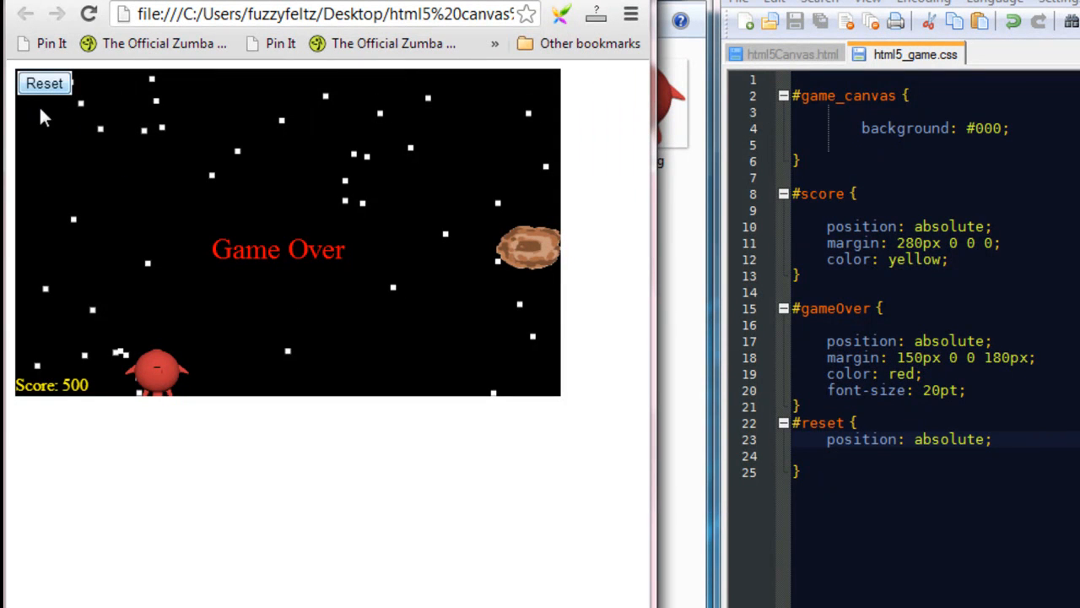
mouse_move(95, 94)
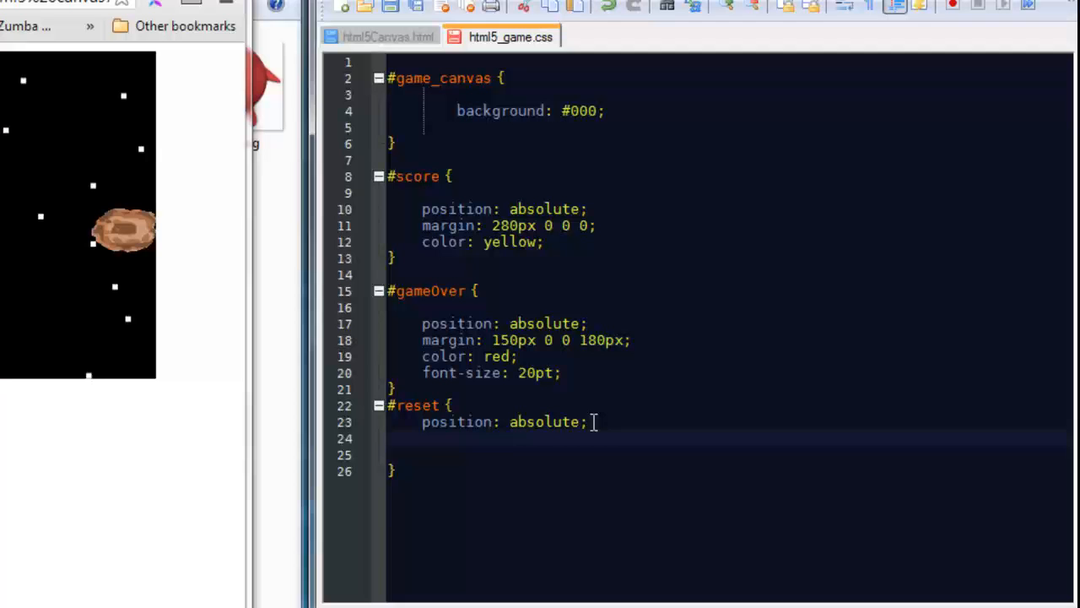
Step: Give the #reset rule an initial margin: 0 0 0 0 line
type("mar")
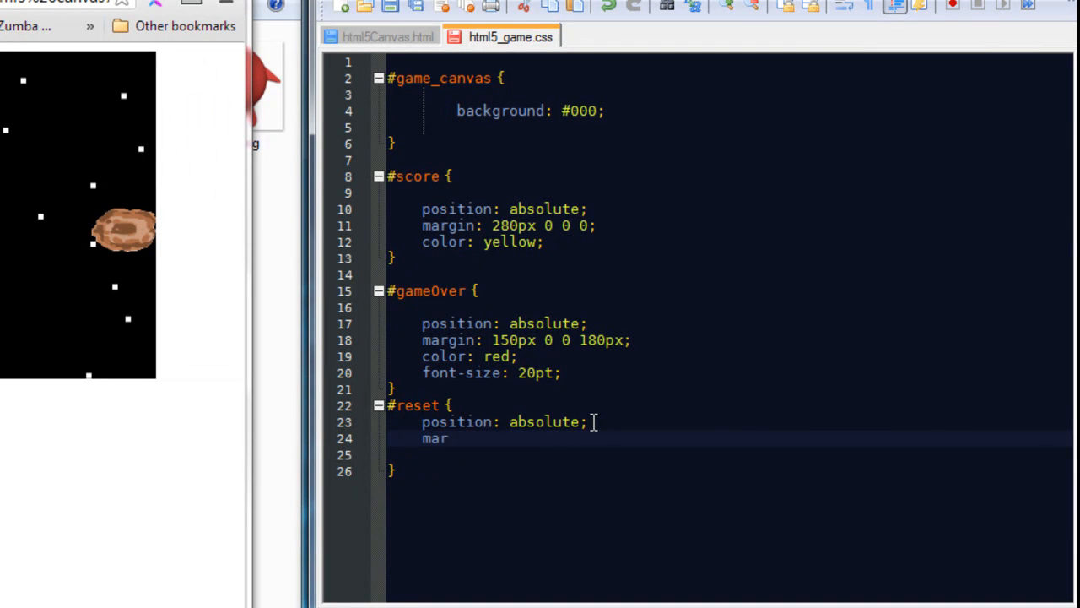
type("gin: 0")
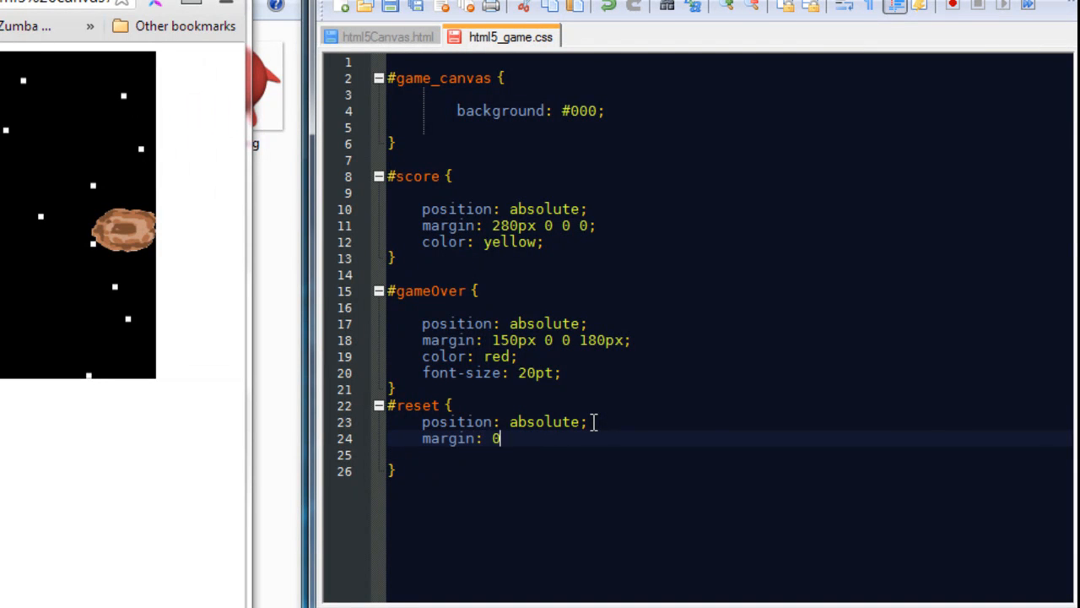
type("0 0 0;")
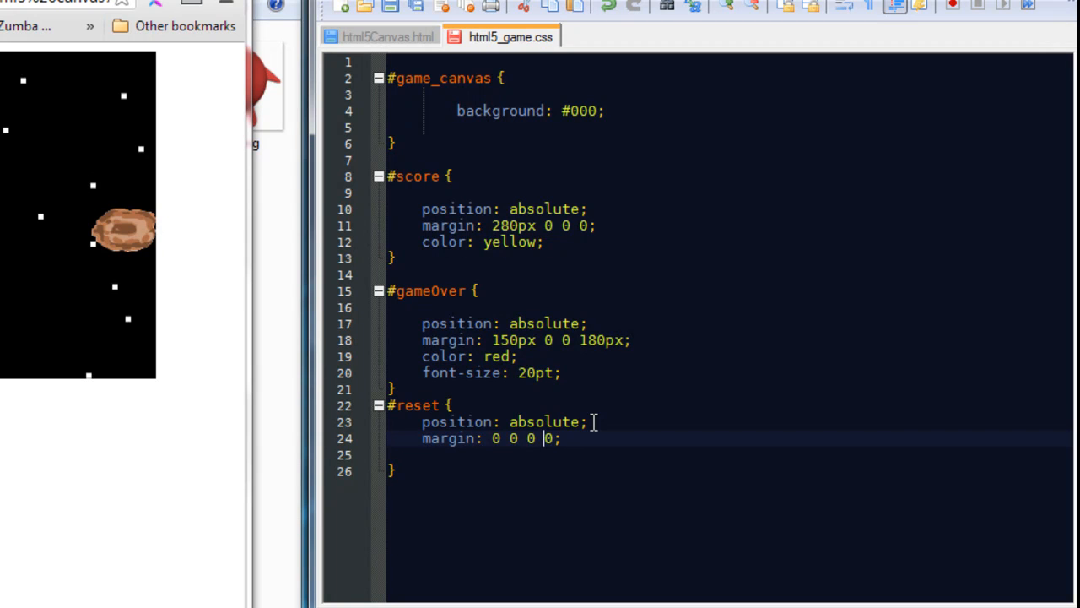
left_click(488, 439)
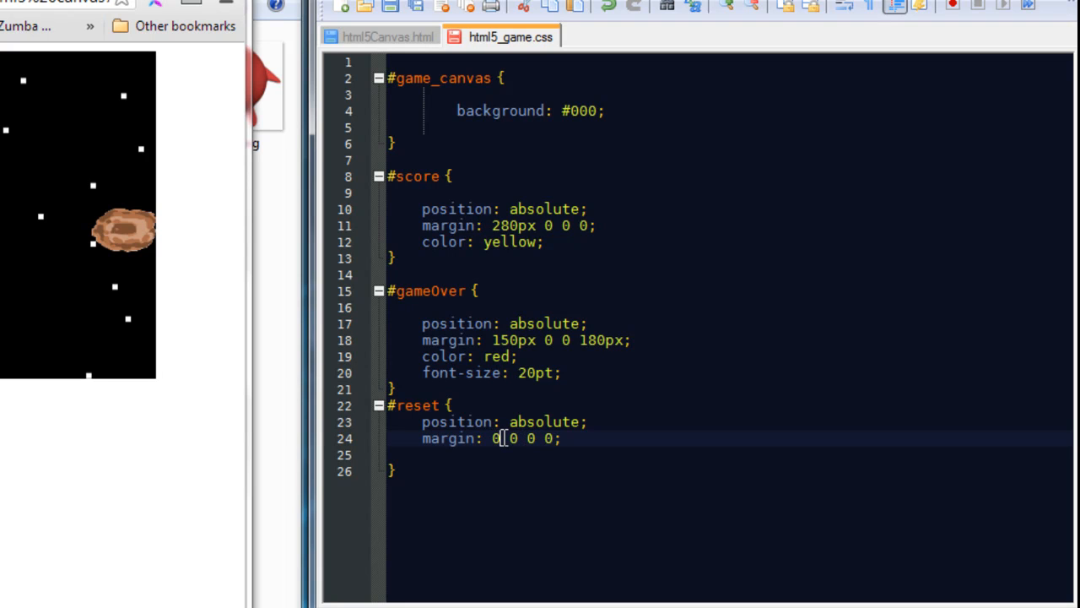
Step: Change the margin to 180px top and 250px left, then check the button position in Chrome
key("Backspace")
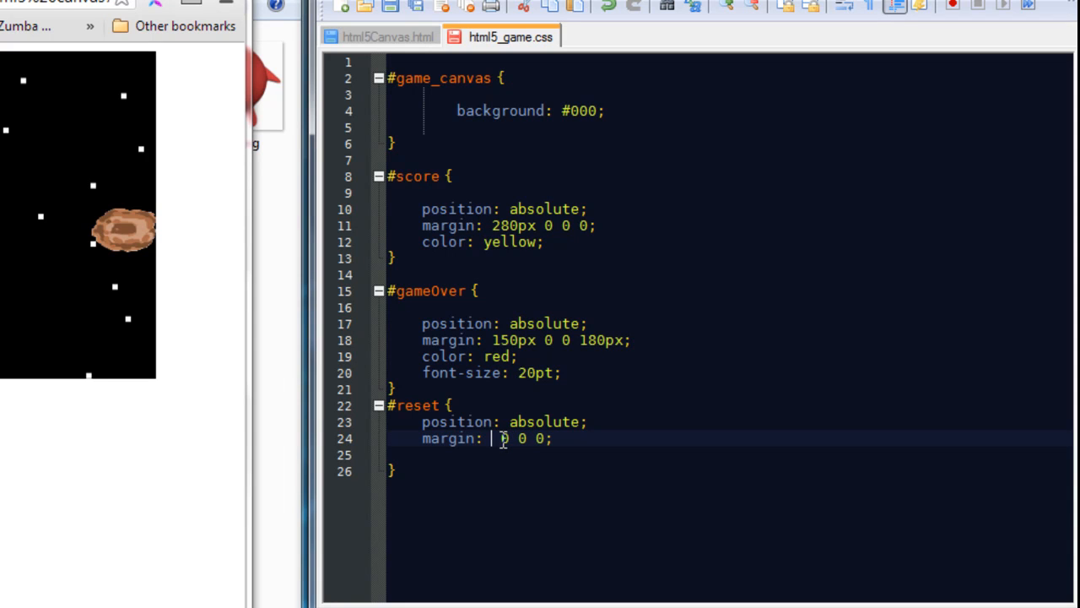
type("1")
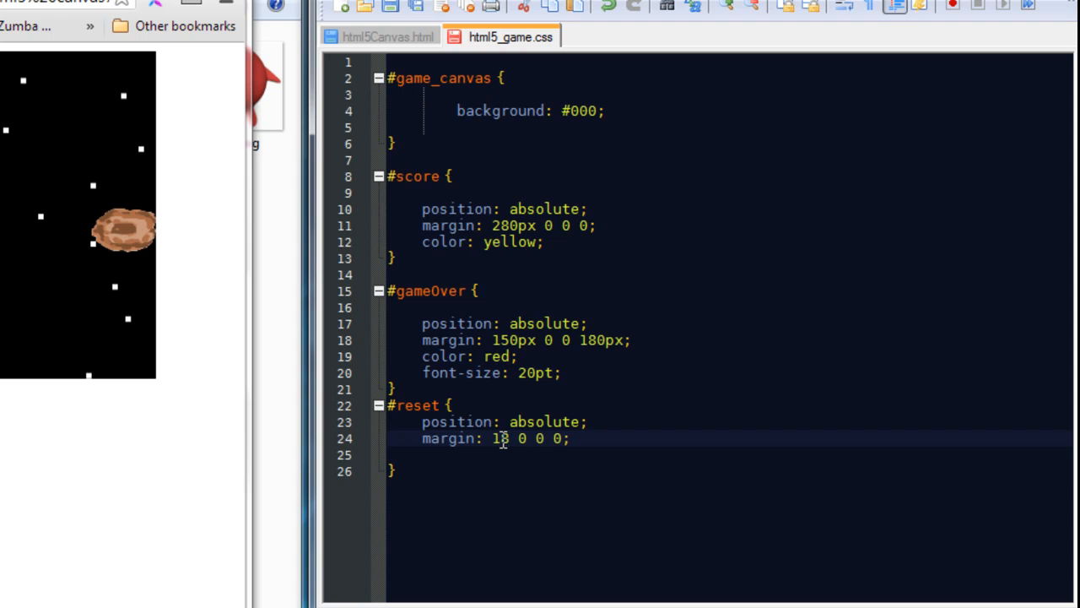
type("80px")
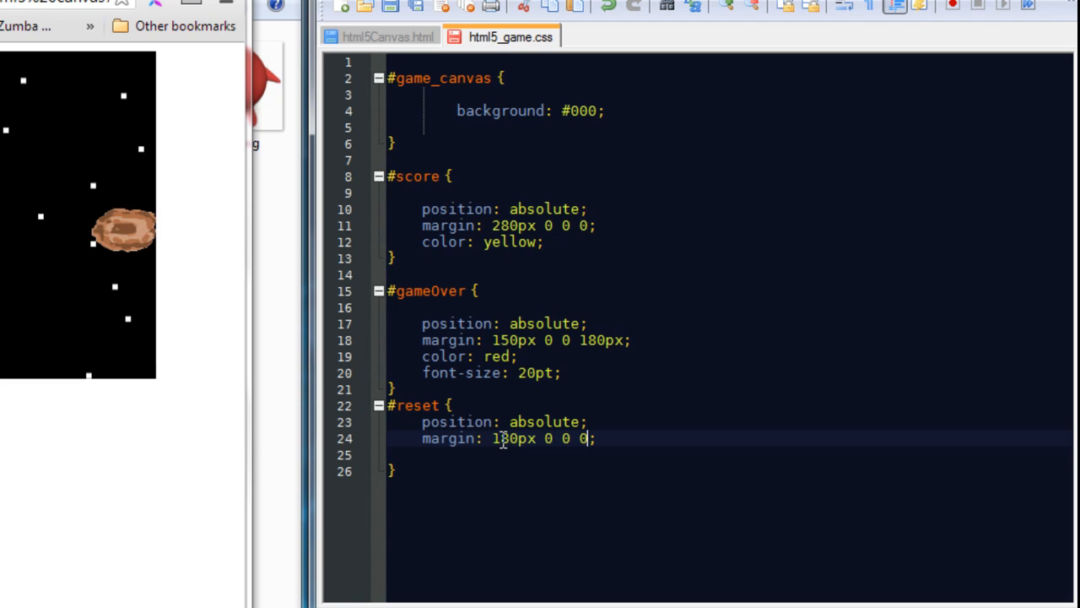
key("BackSpace")
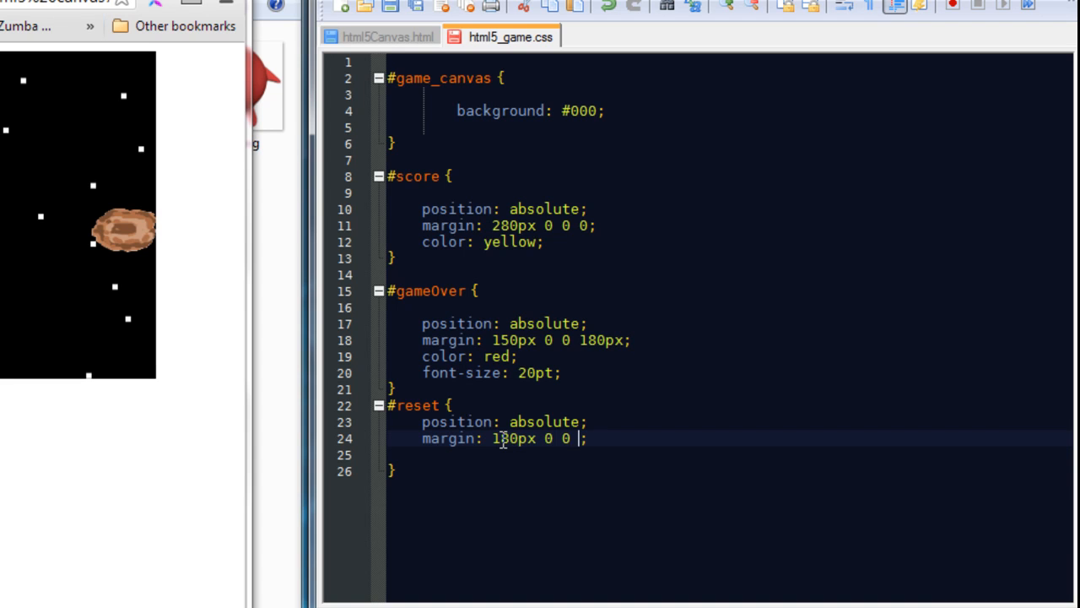
type("250p")
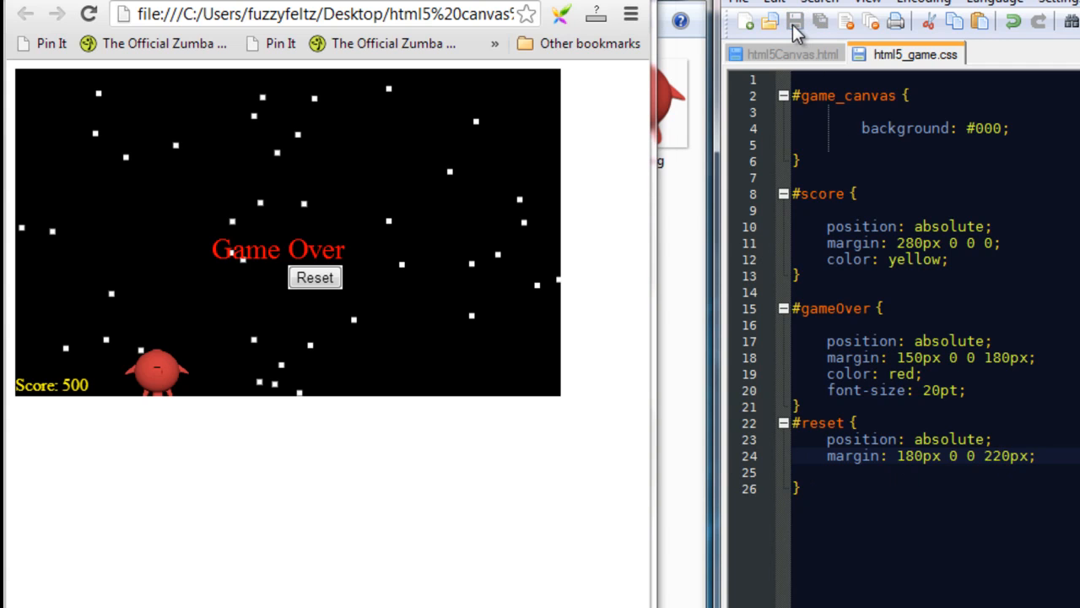
left_click(314, 277)
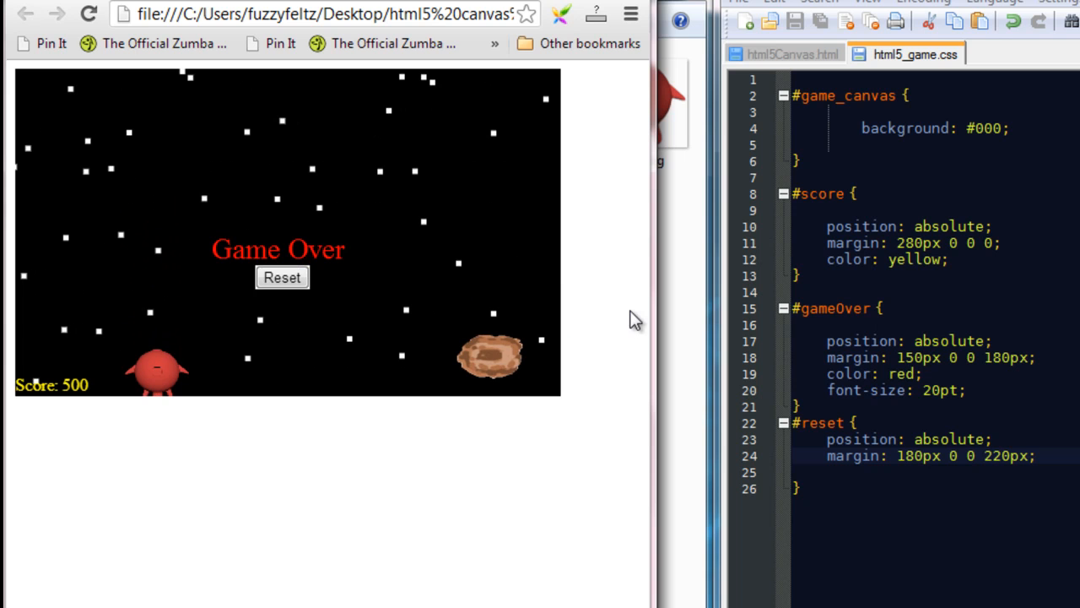
mouse_move(910, 466)
type("9")
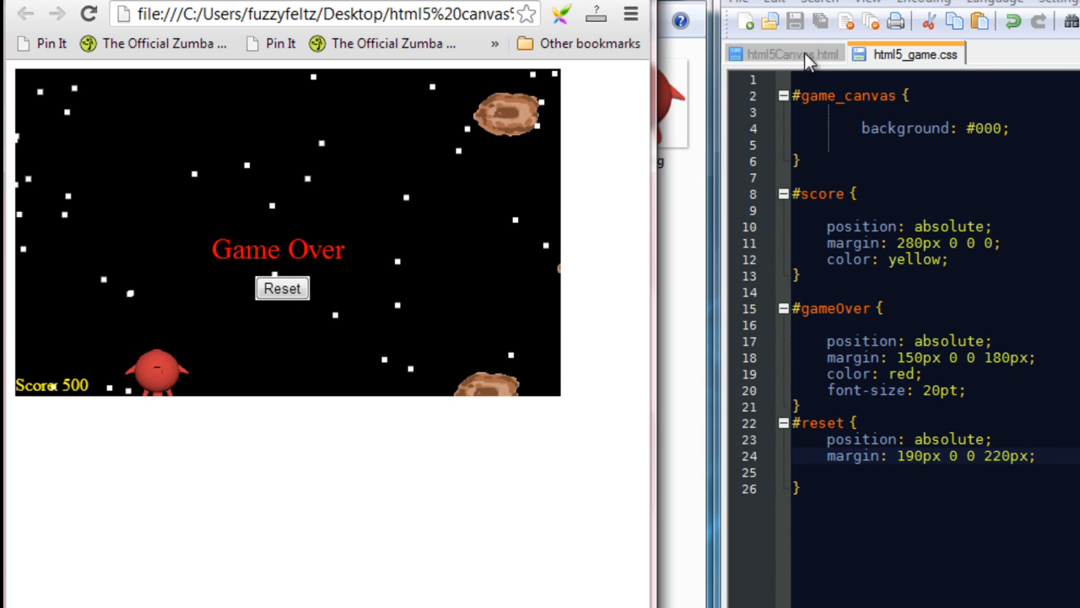
Step: Declare var resetButton = $("#reset") below the endGame declaration in the game script
left_click(788, 53)
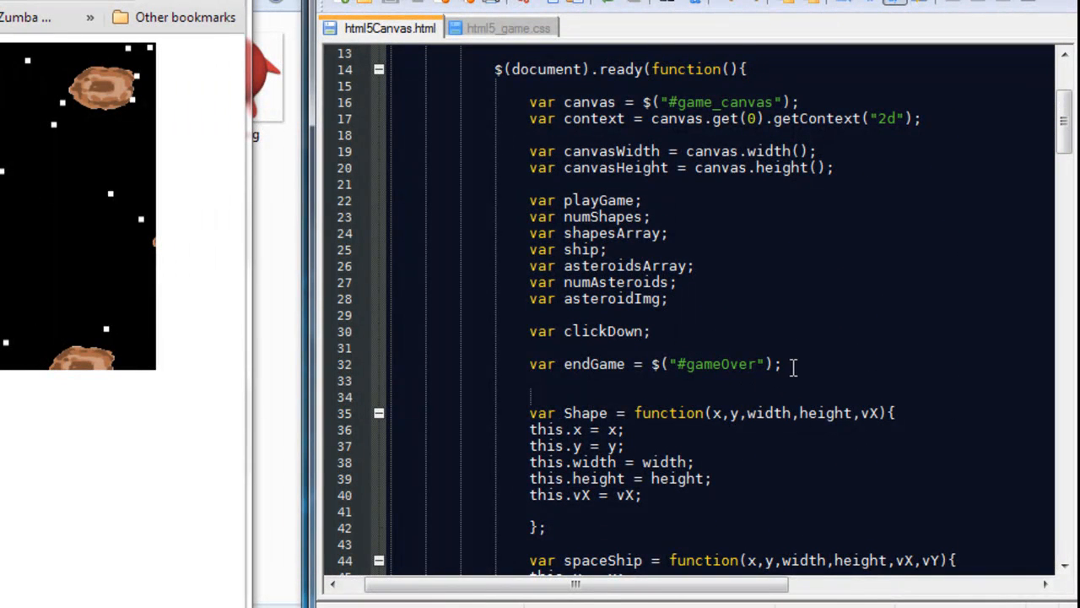
type("var re")
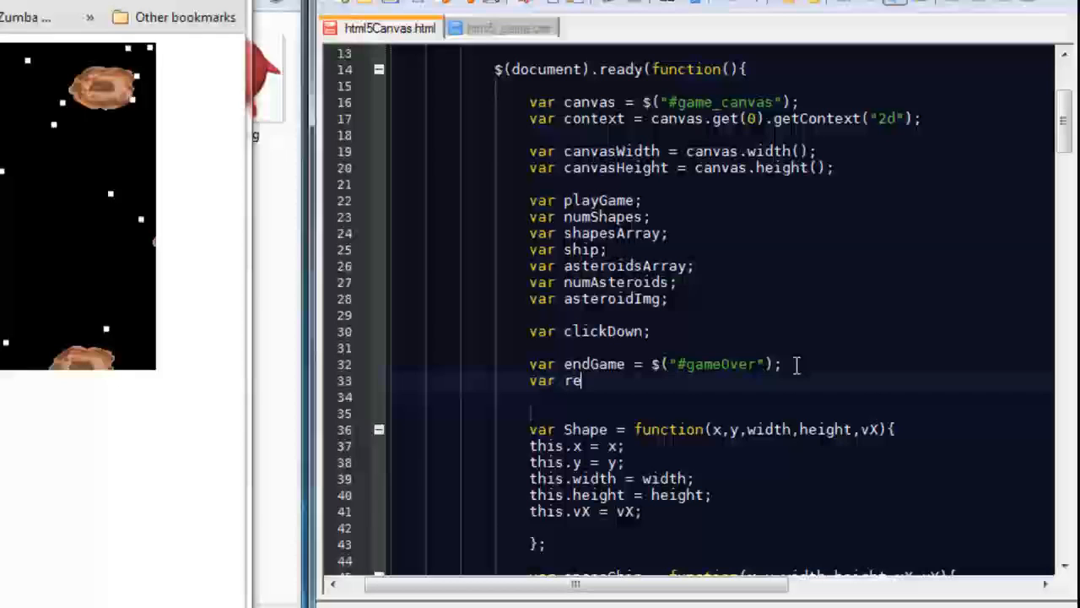
type("setButton")
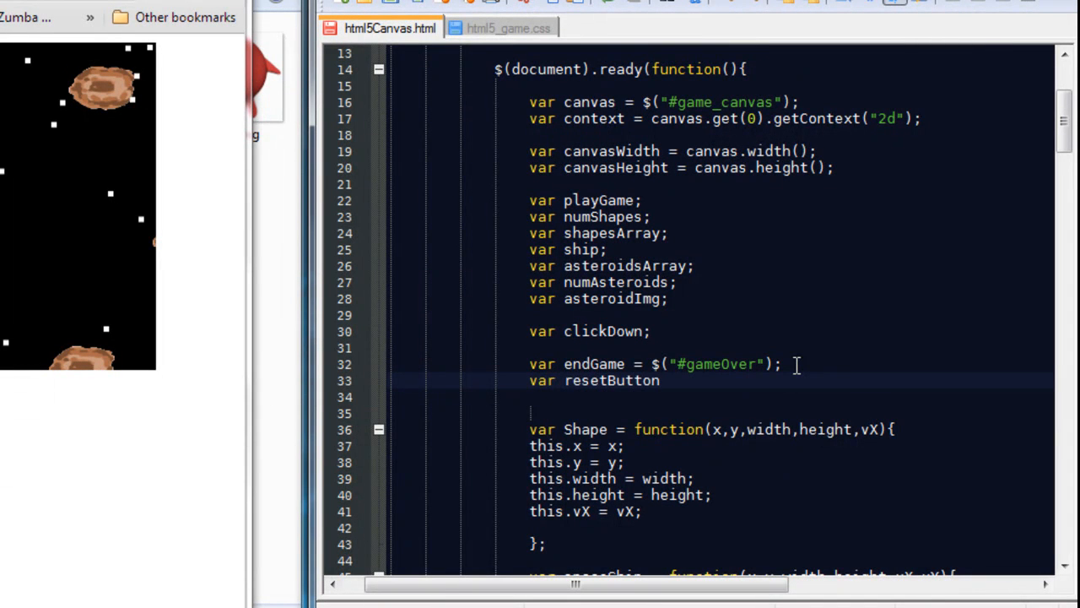
type("= $")
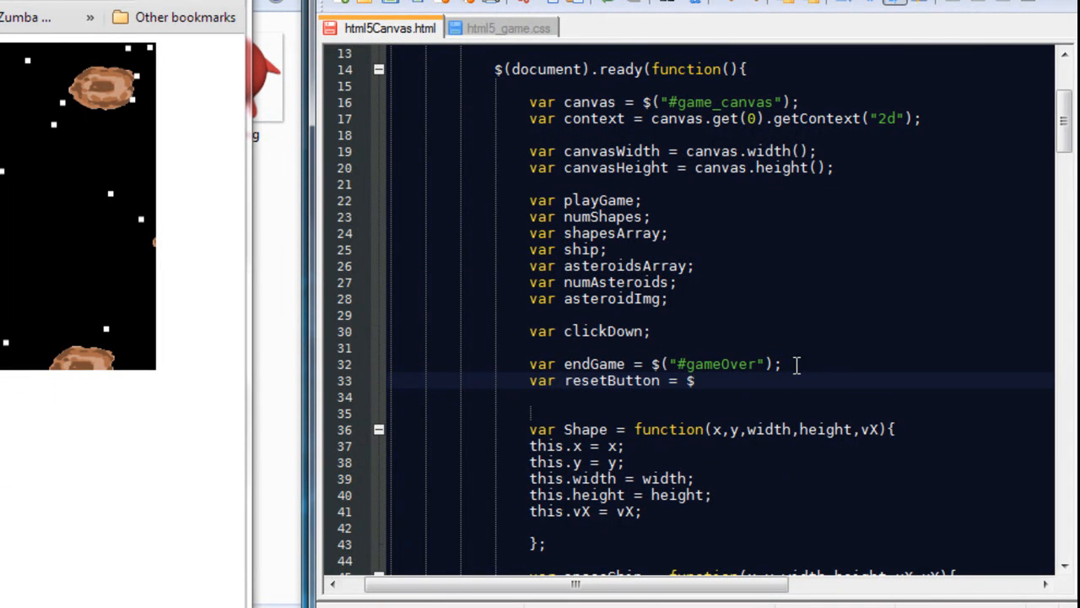
type("(\"#")
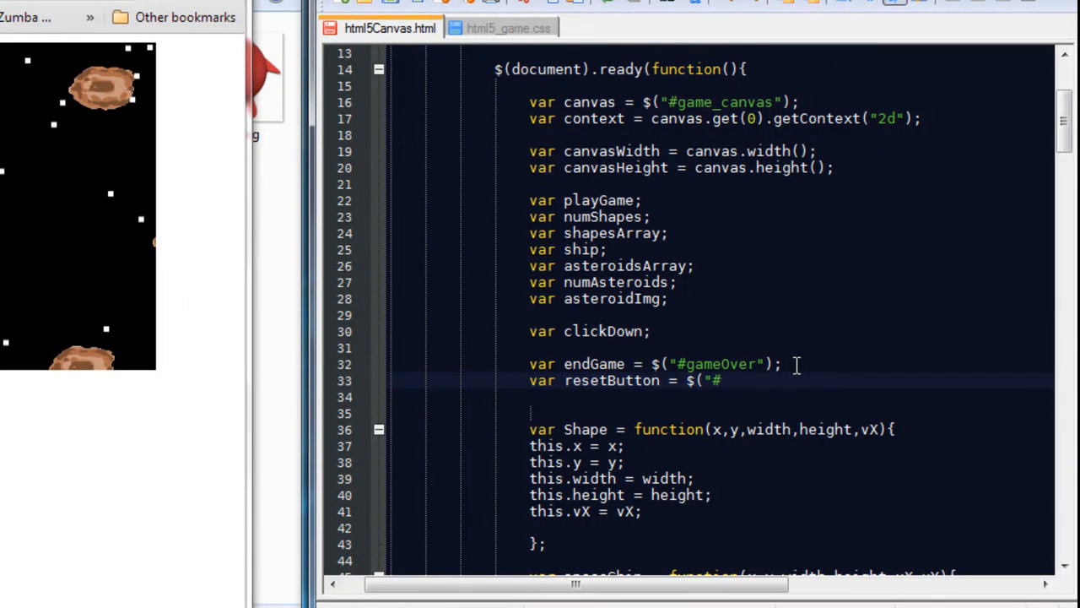
type("reset\");")
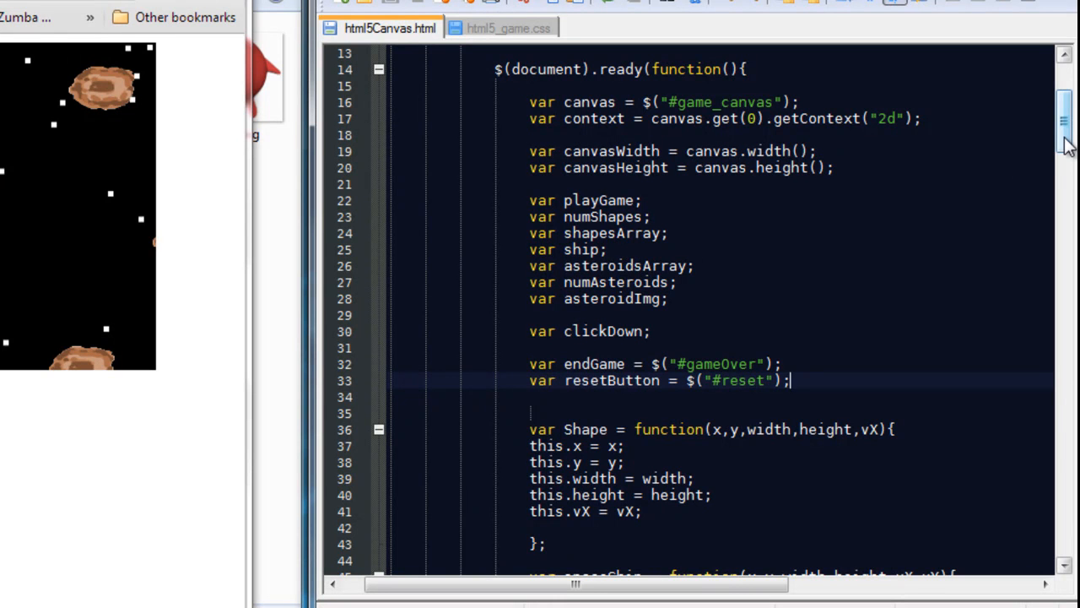
scroll("down", 3)
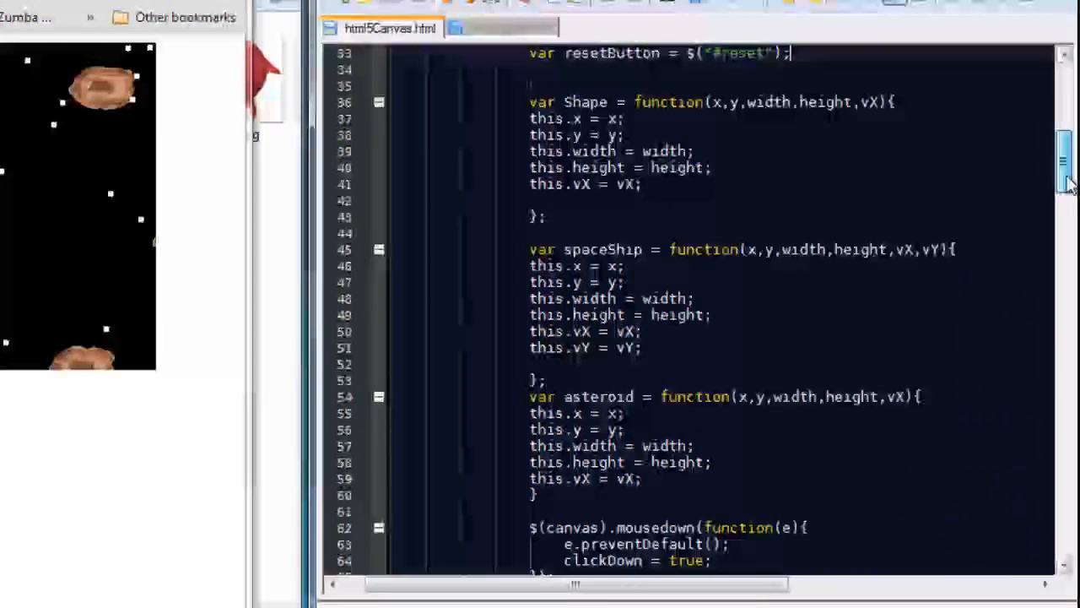
scroll("down", 3)
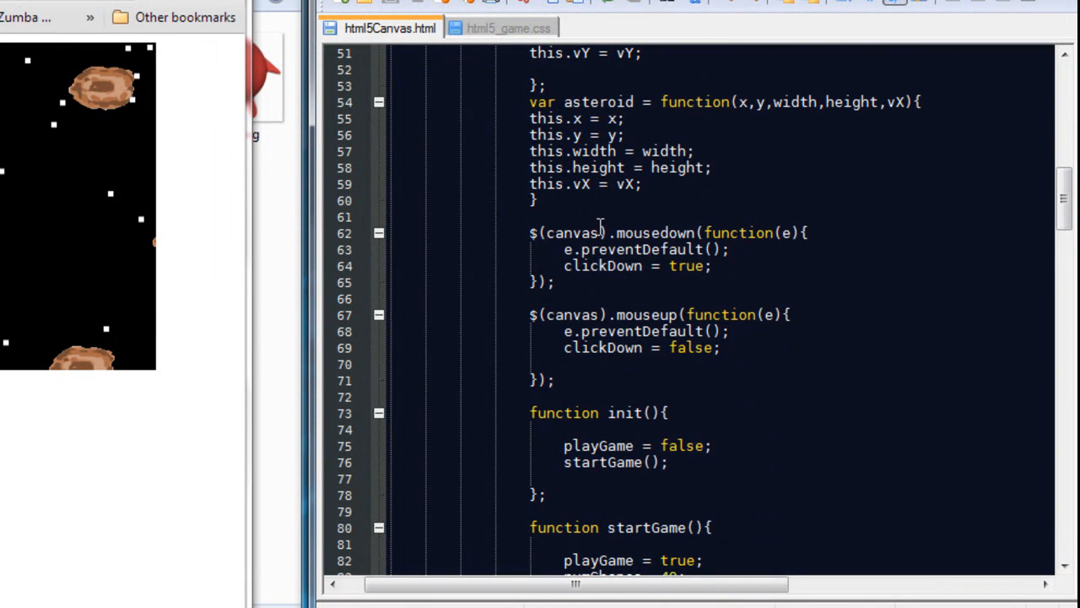
Step: Write resetButton.click(function(){ startGame(); }) above the canvas mousedown handler
key("Enter")
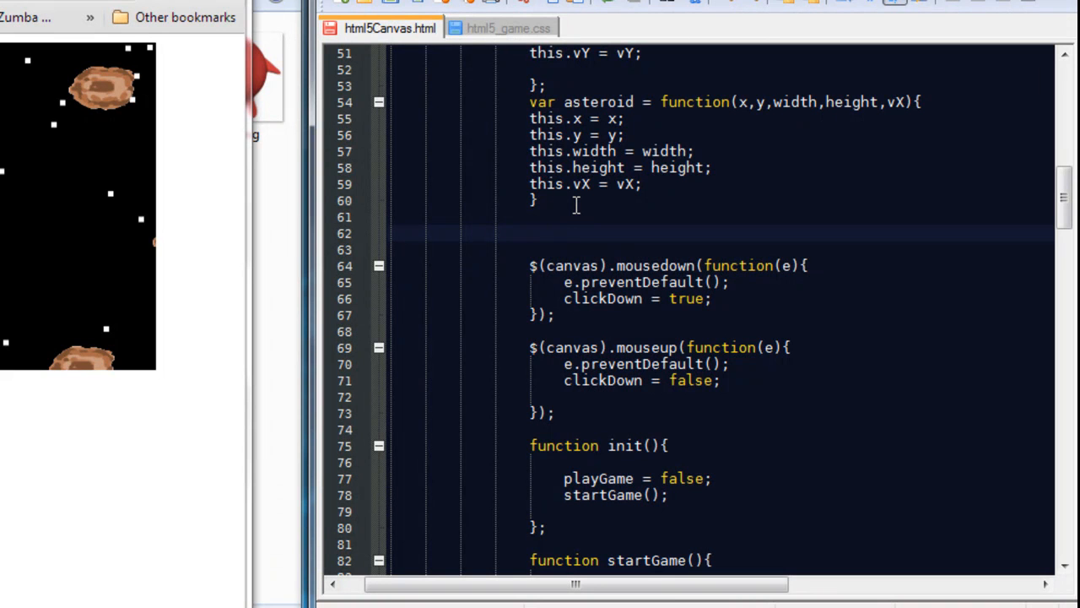
type("reset")
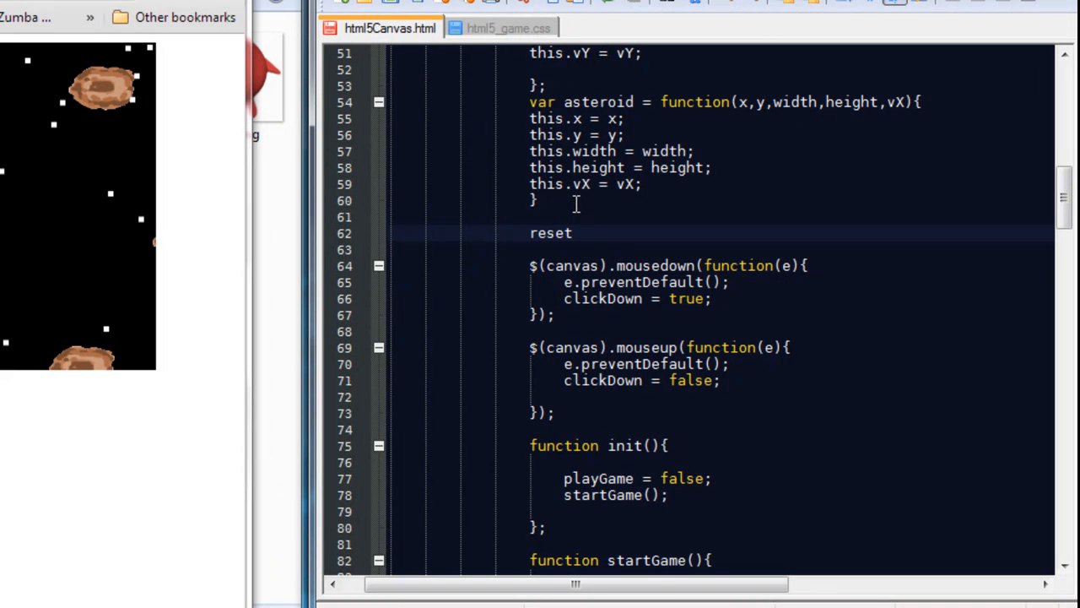
type("Button")
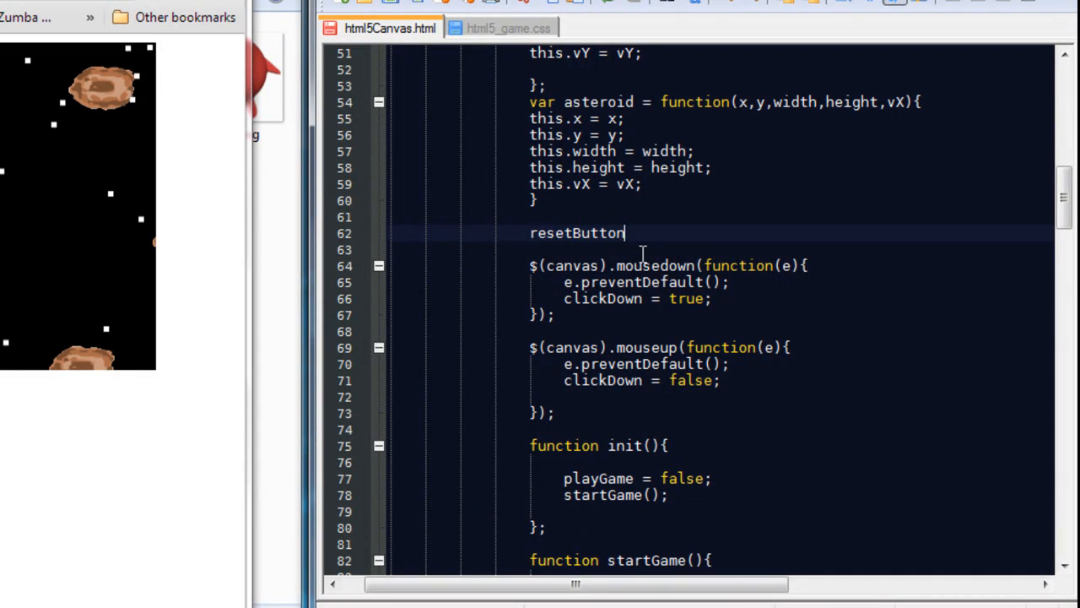
type(".")
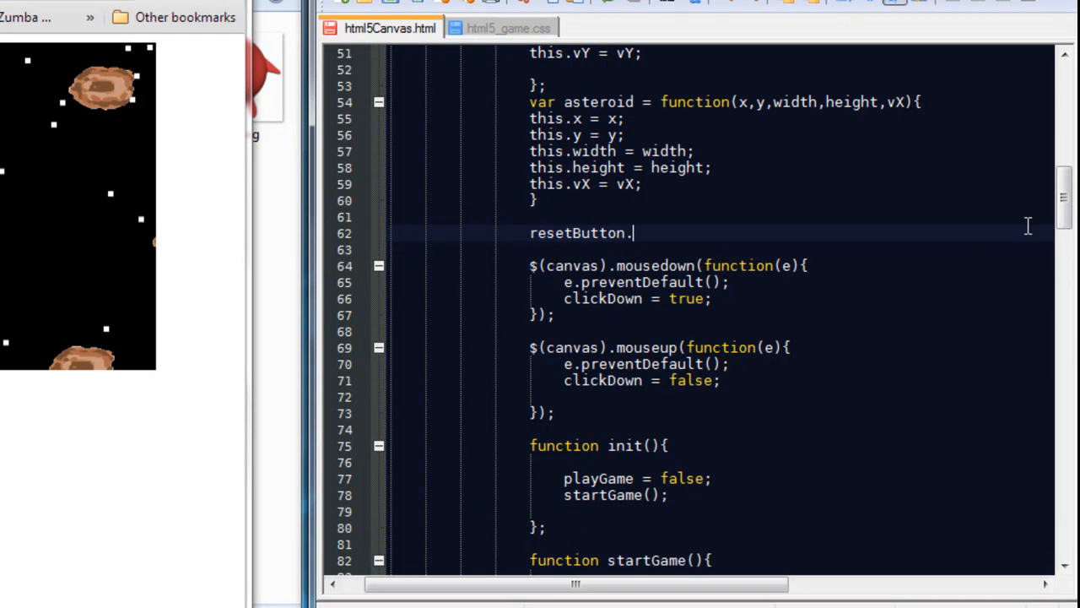
type("click")
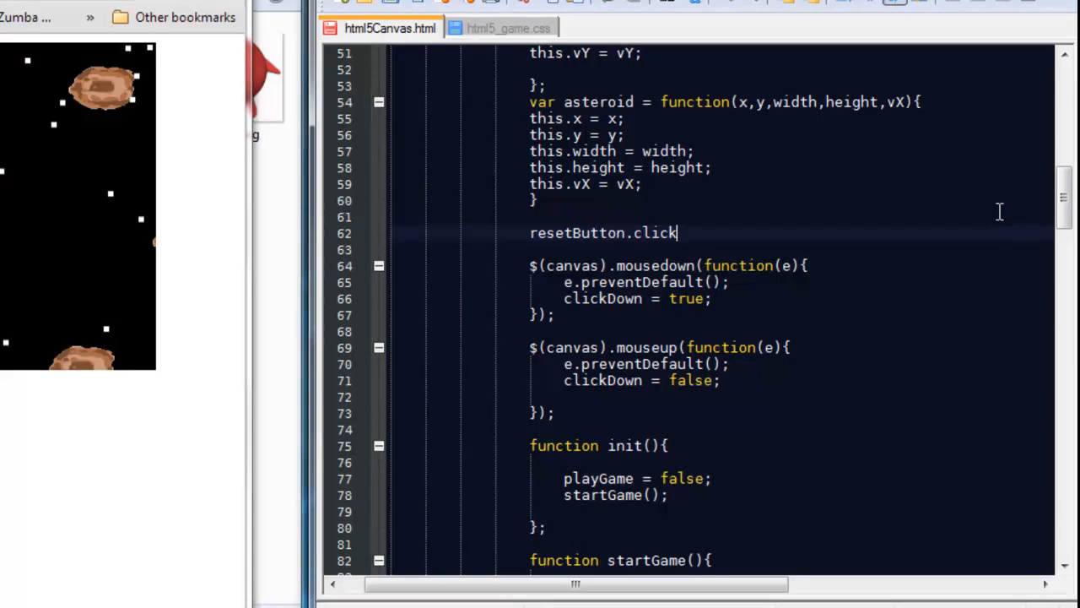
type("(function")
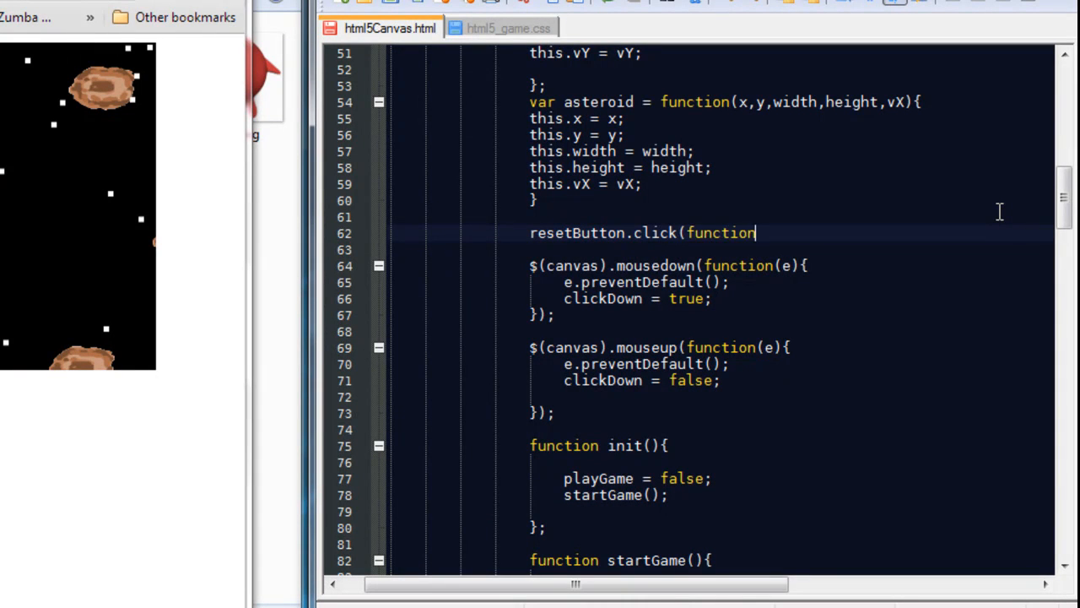
type("(){")
type("});")
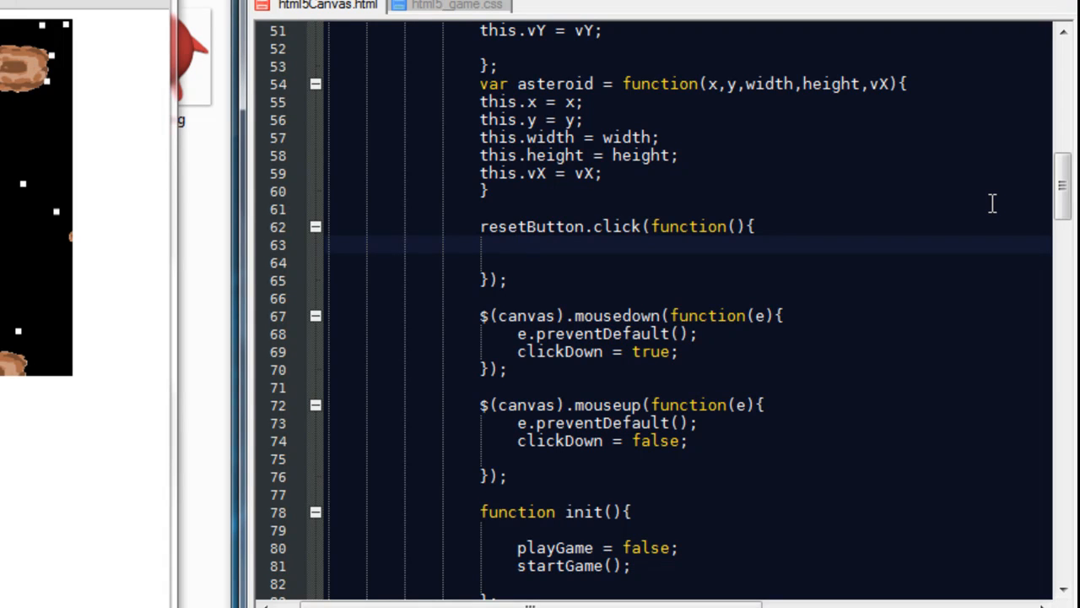
type("star")
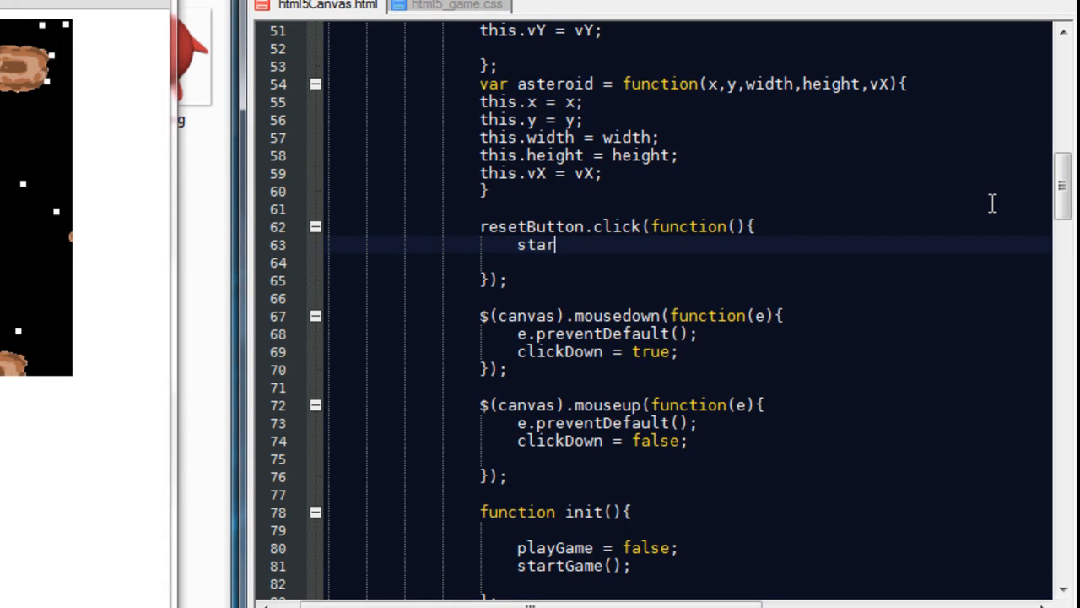
type("tG")
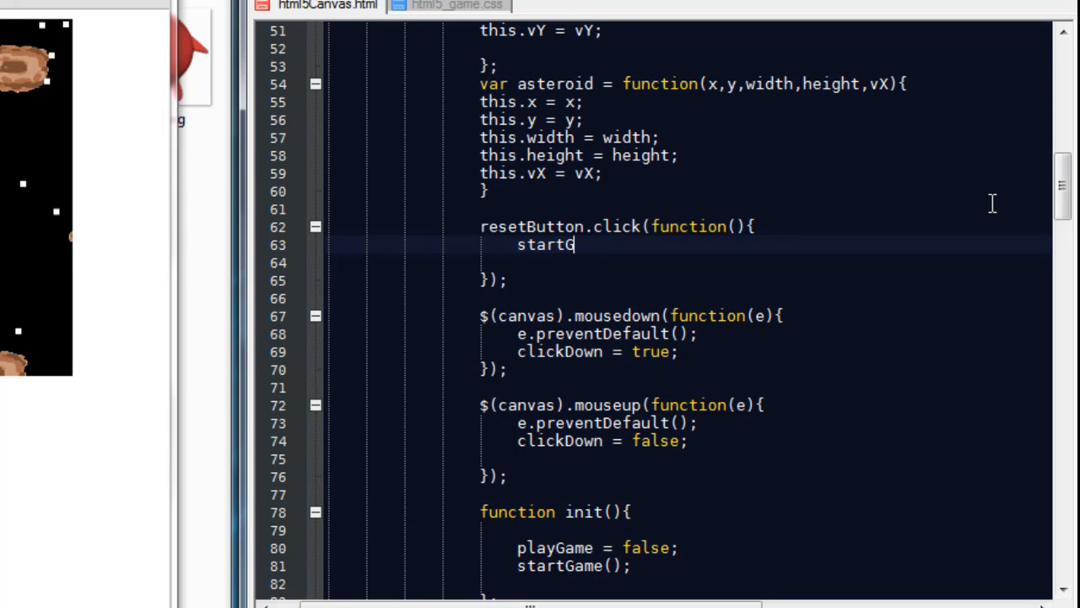
type("ame();")
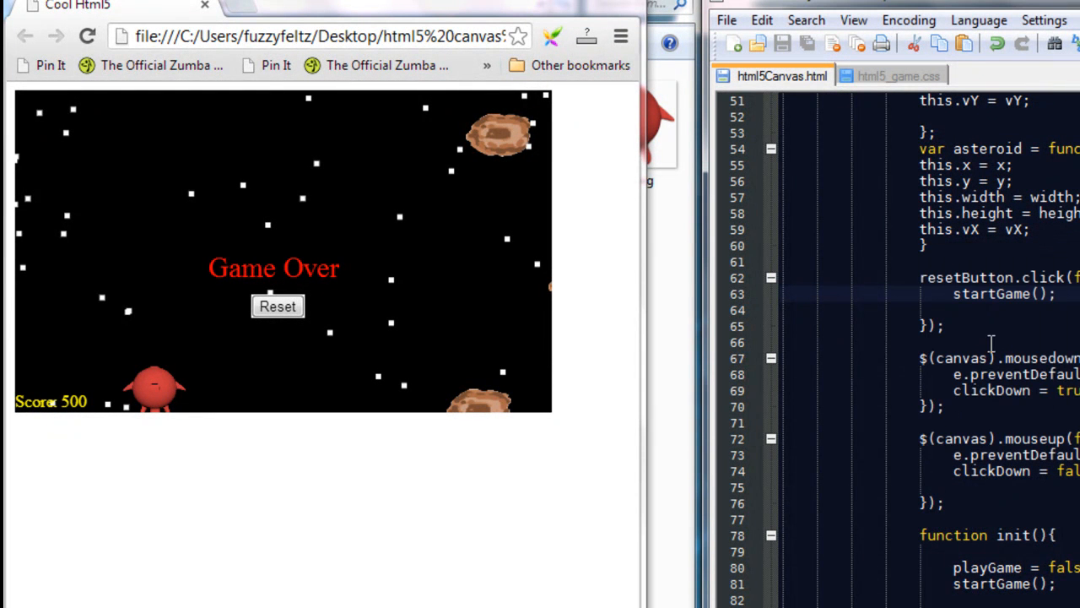
Step: Hit the Reset button on the Game Over screen to restart the round
left_click(277, 307)
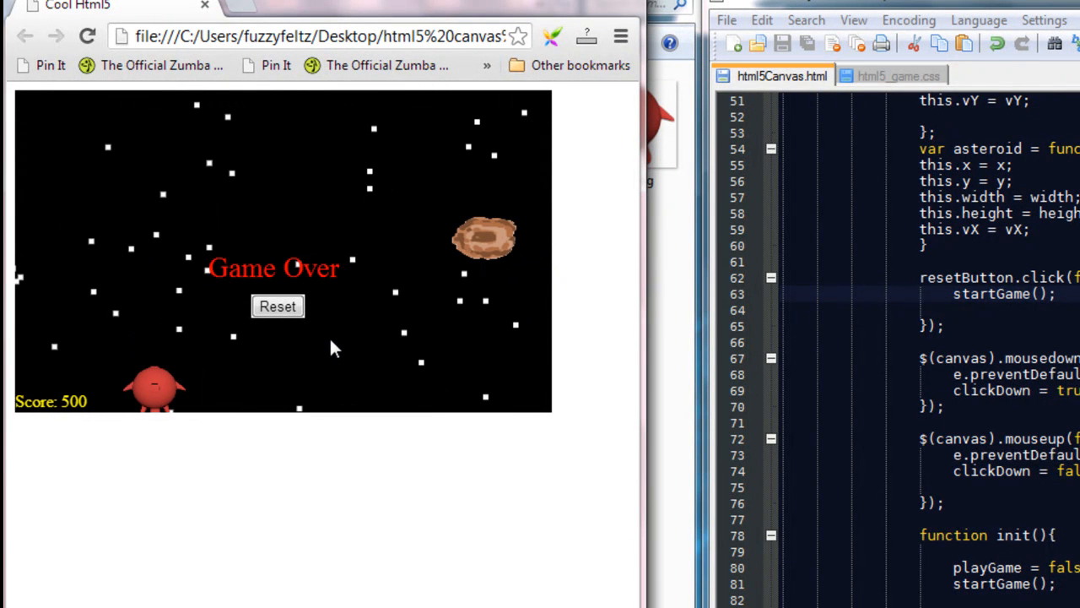
left_click(277, 307)
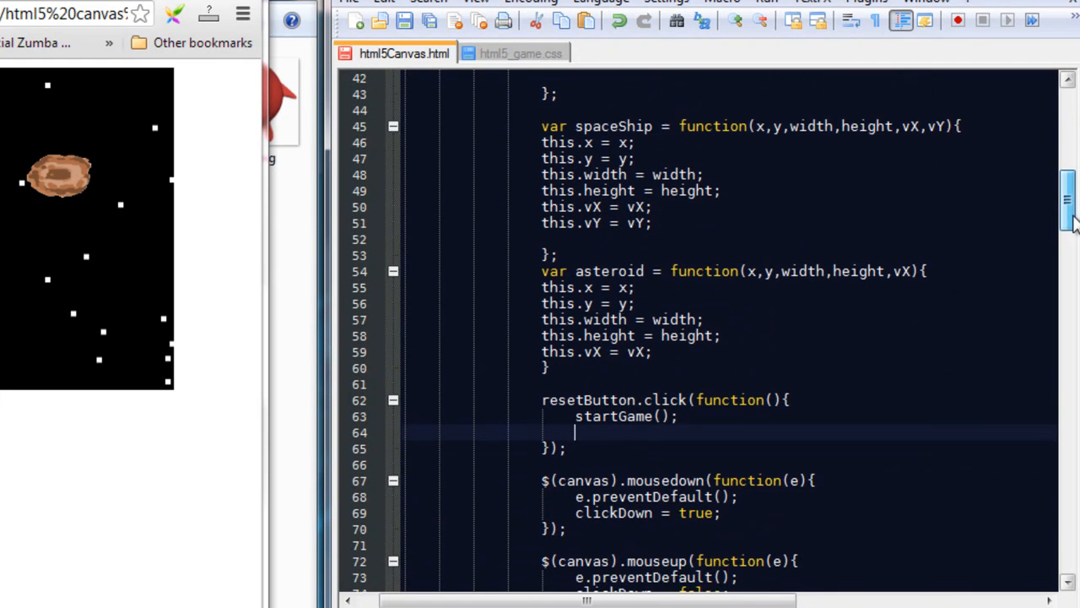
Step: Add resetButton.hide(); after startGame() inside the click handler
scroll("down", 3)
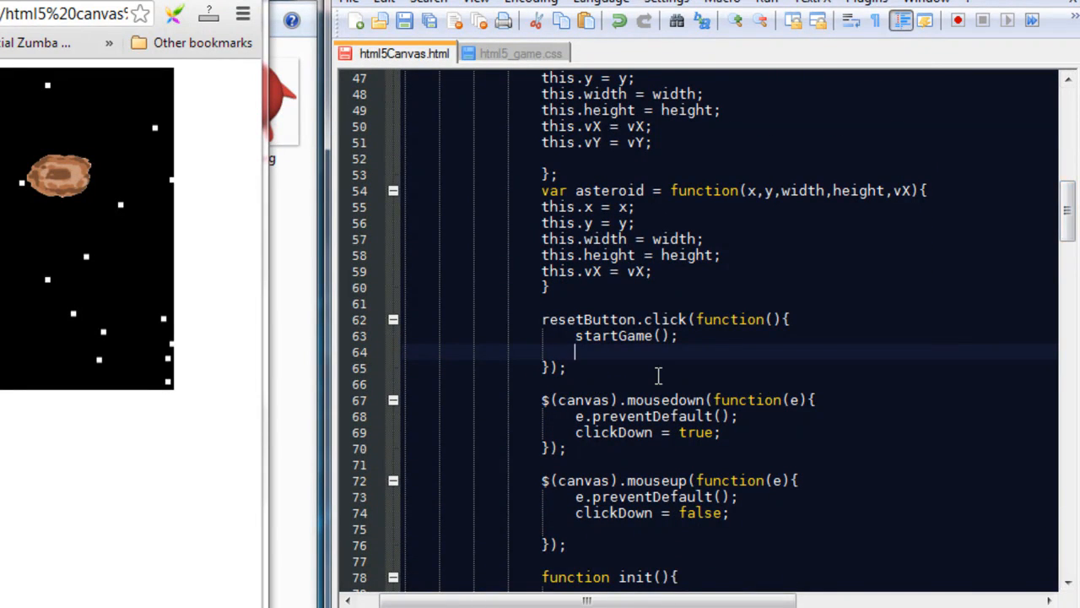
type("rese")
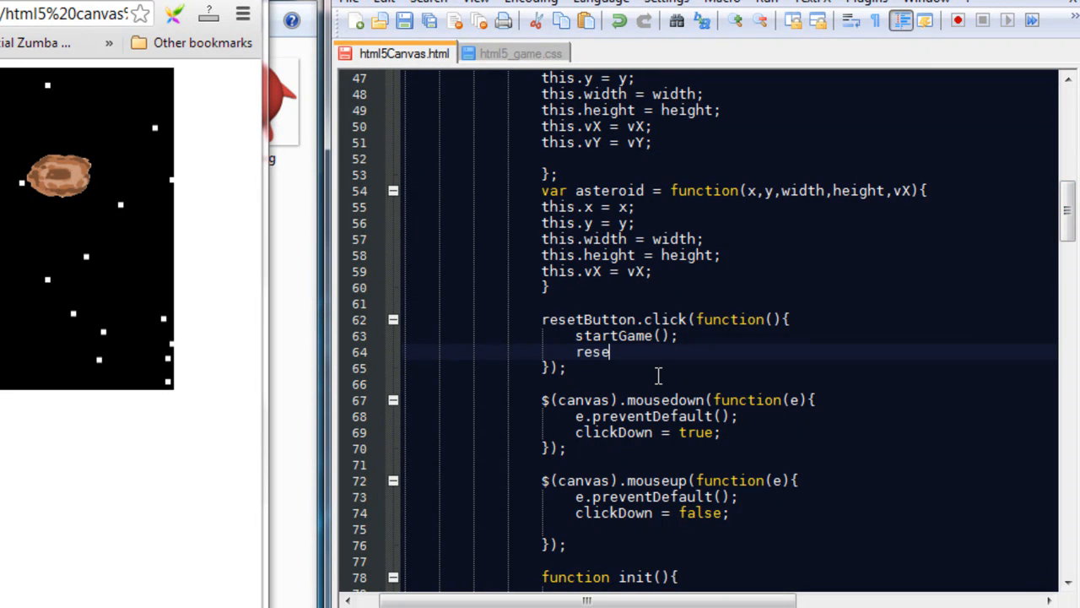
type("tButton")
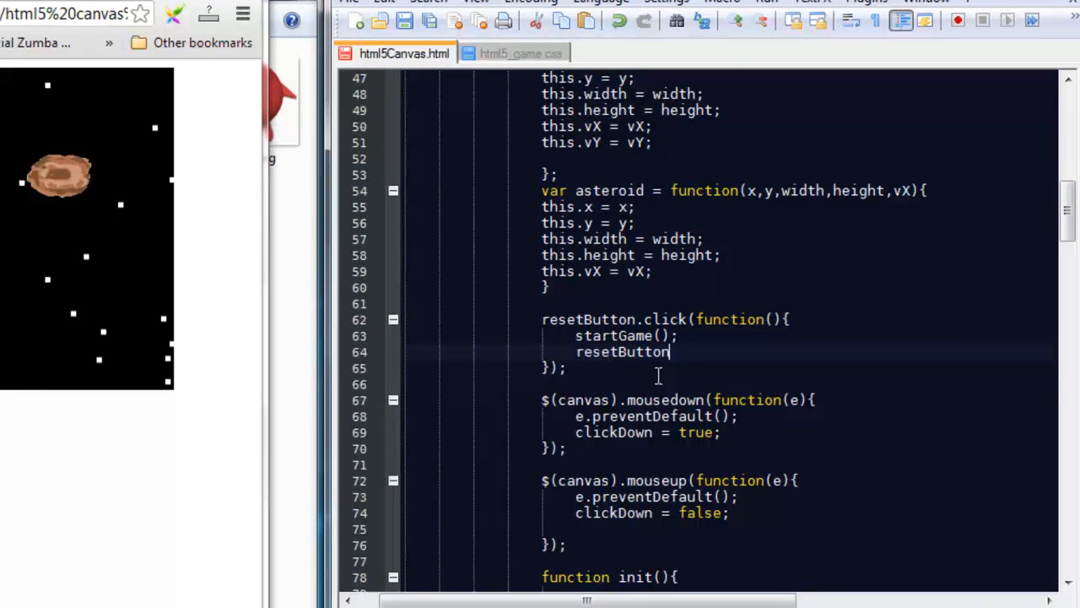
type(".hide")
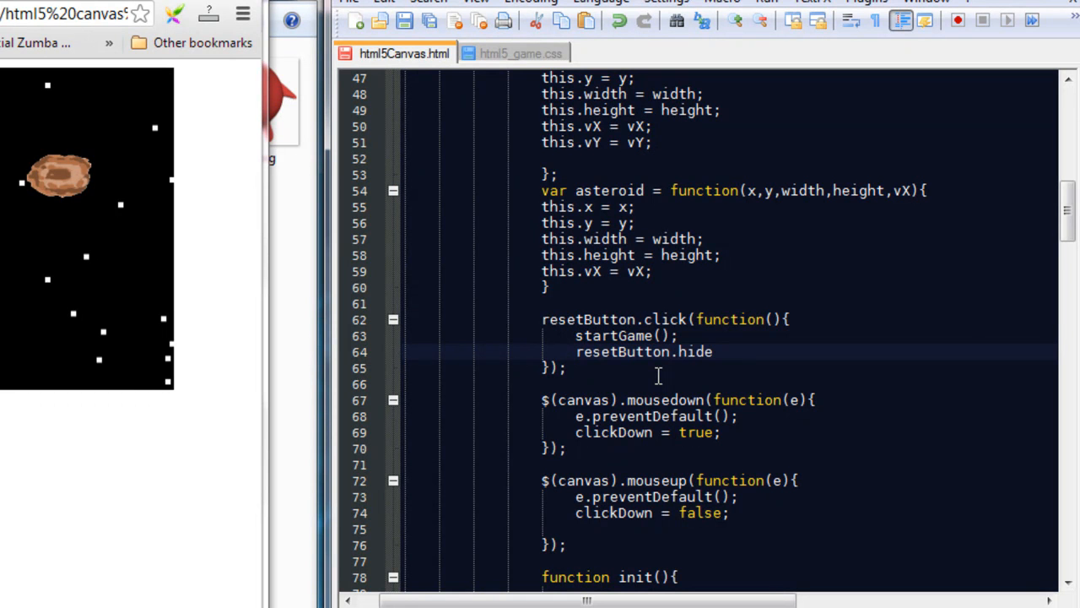
type("();")
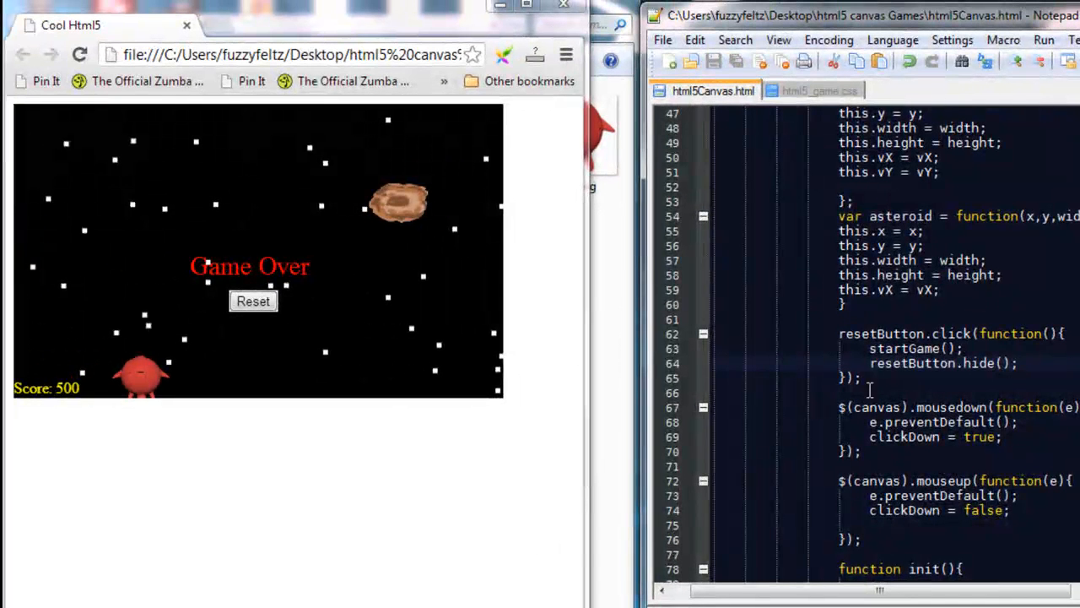
mouse_move(1003, 334)
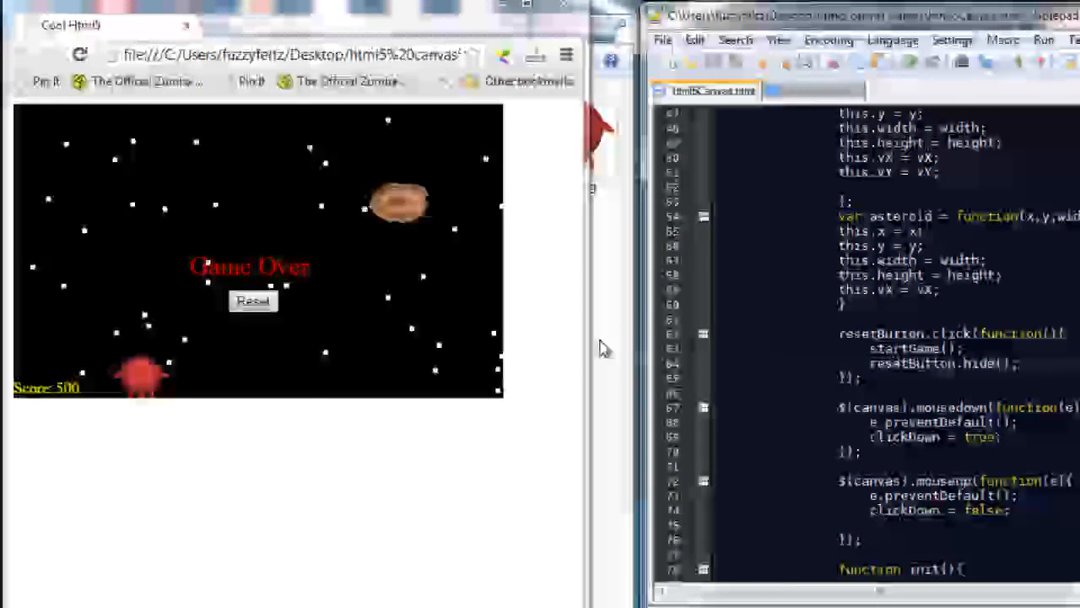
Step: Use Reset at Game Over again to see whether the button now hides itself
left_click(254, 300)
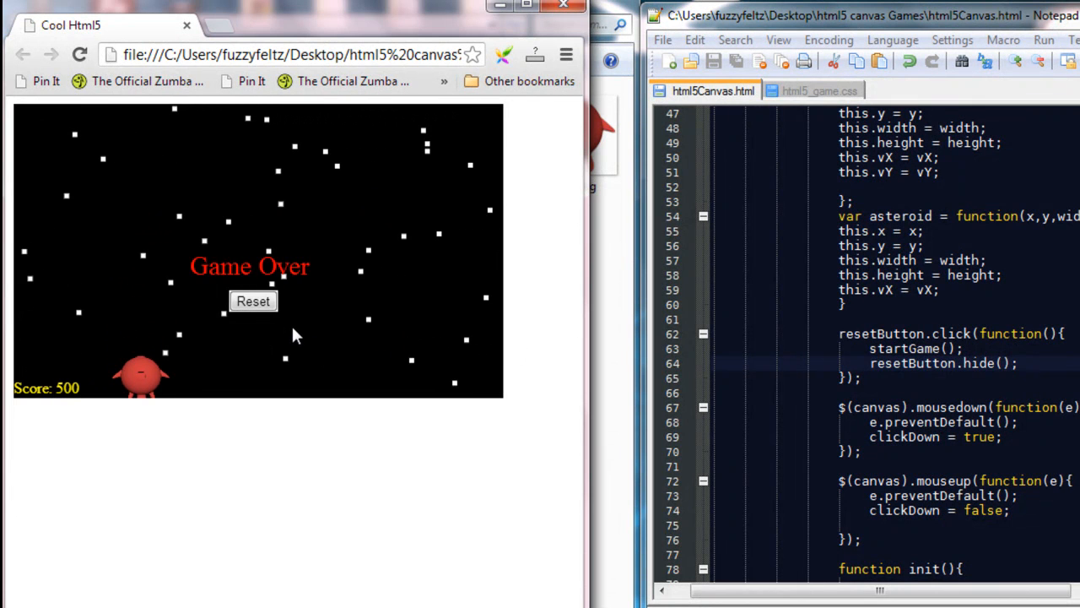
left_click(253, 300)
type("r")
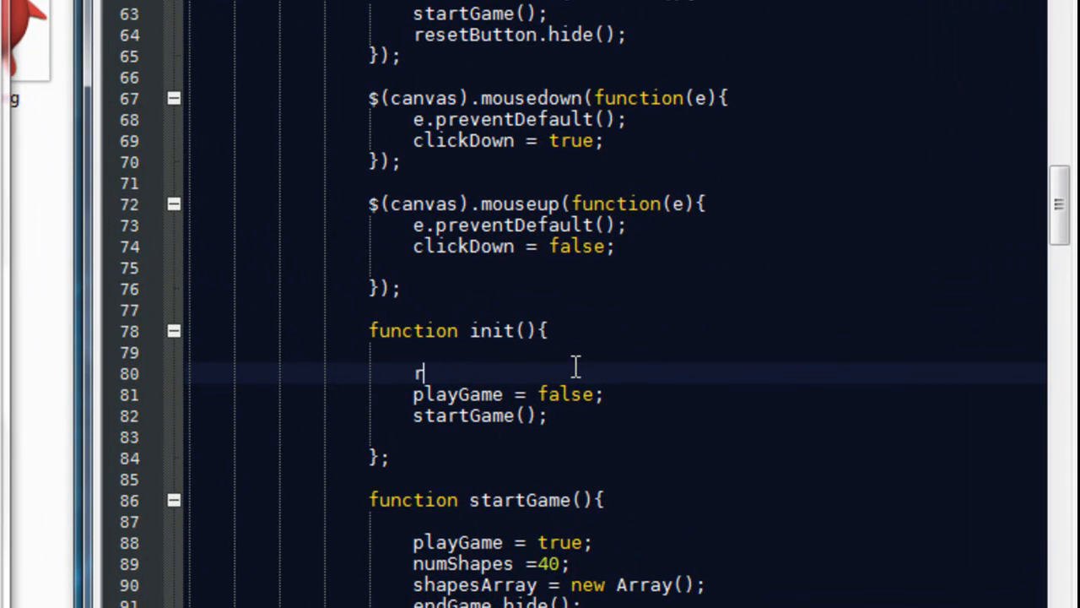
Step: Add resetButton.hide() at the top of init() before playGame = false
type("esetButton")
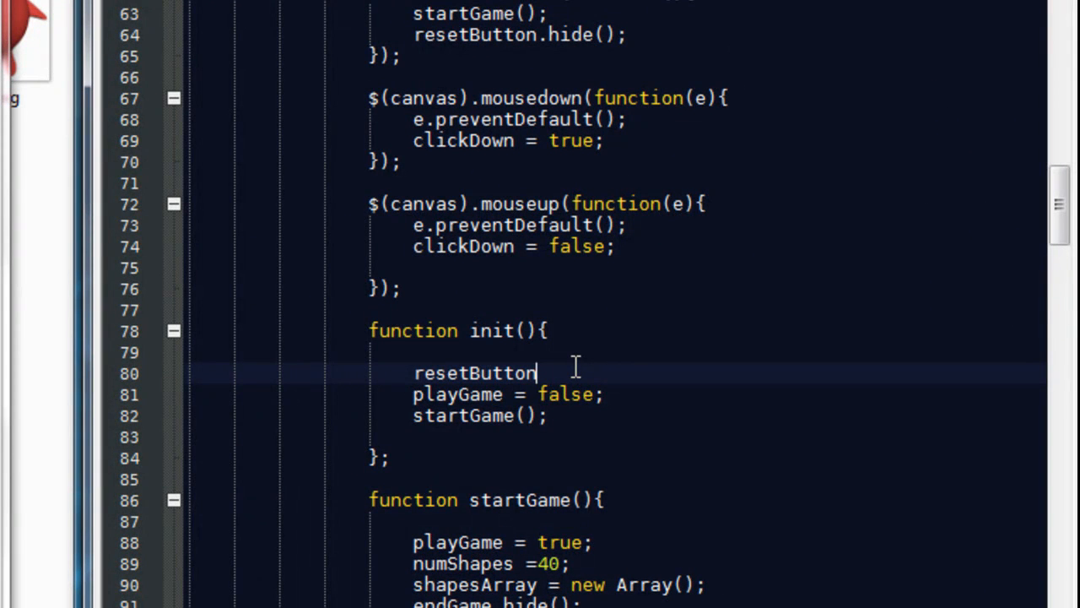
type(".hide()")
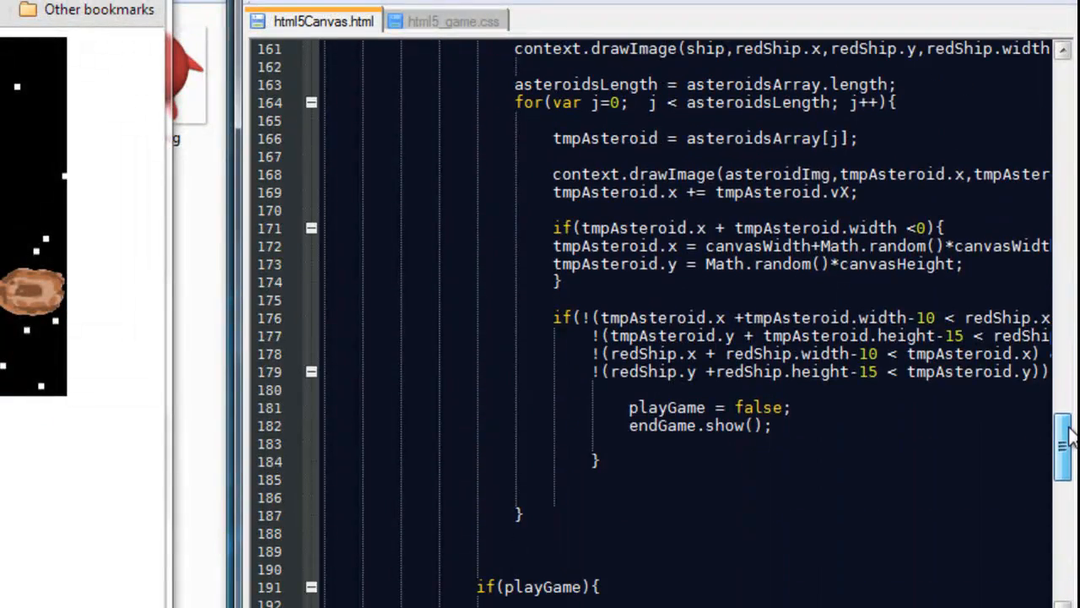
Step: Add resetButton.show(); after endGame.show(); in the asteroid collision block
scroll("down", 3)
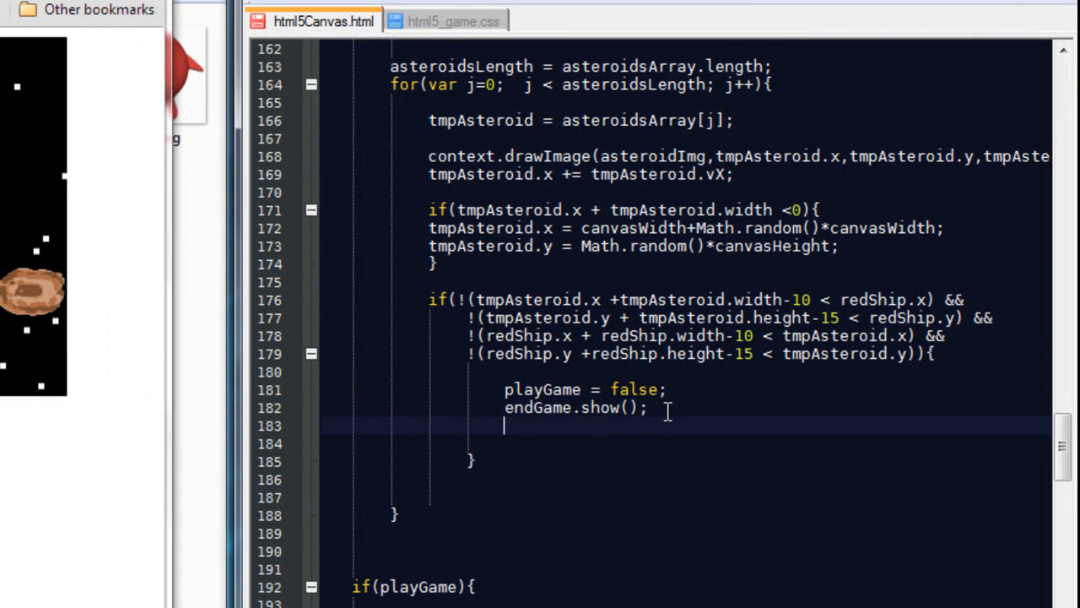
type("resetB")
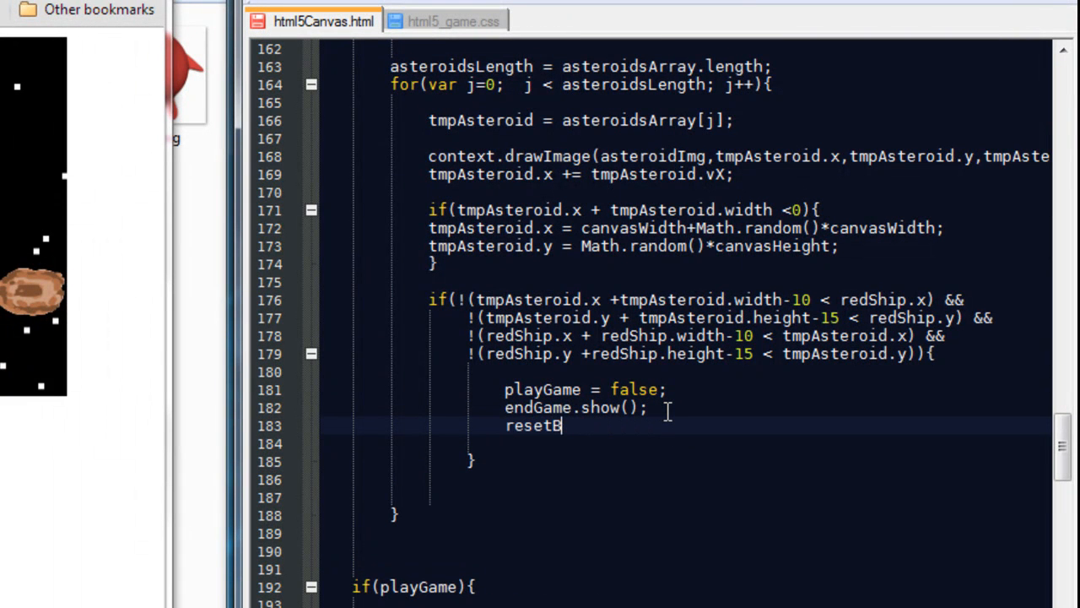
type("utton.show")
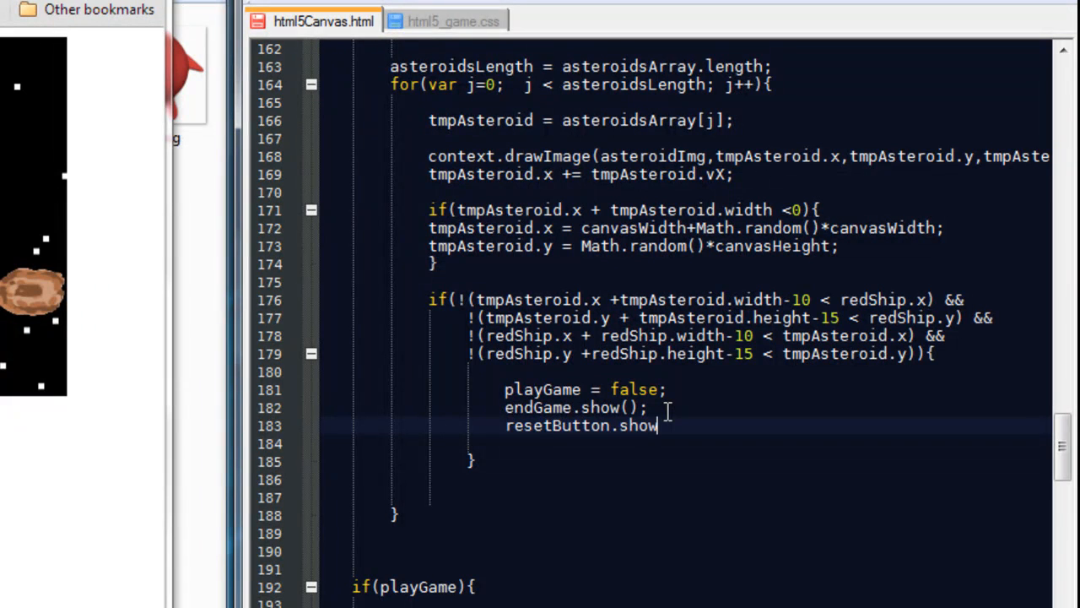
type("();")
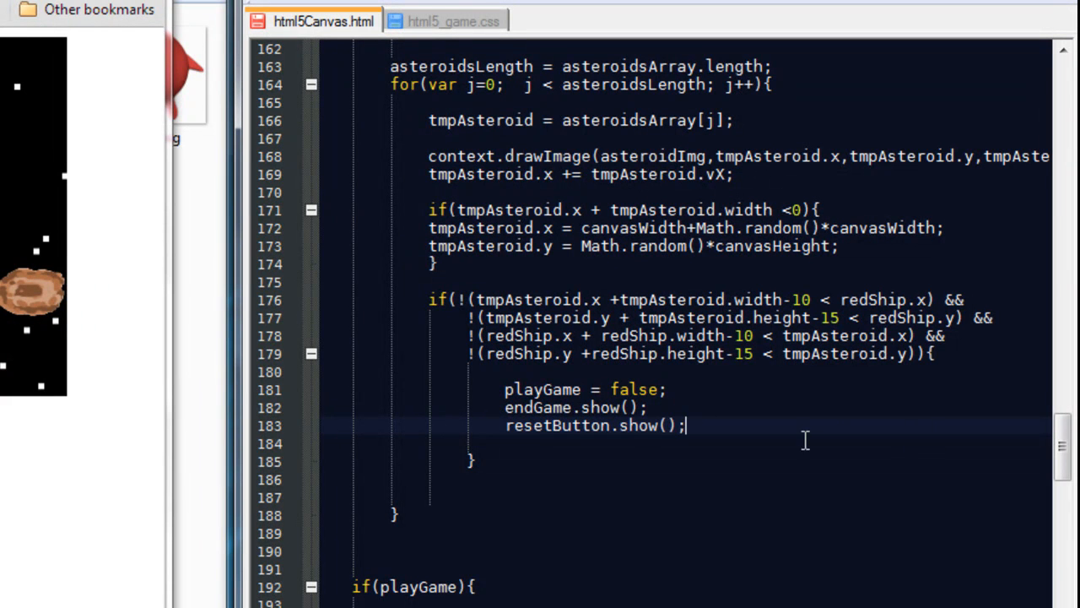
triple_click(595, 426)
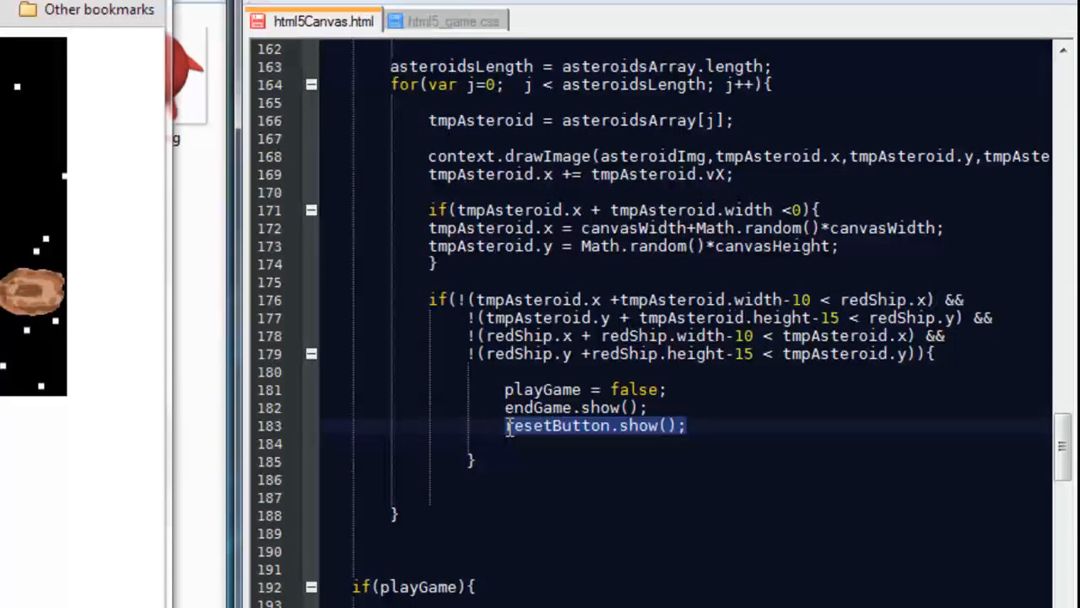
Step: Add resetButton.show(); after endGame.show(); in the canvasHeight bottom-edge check
scroll("down", 3)
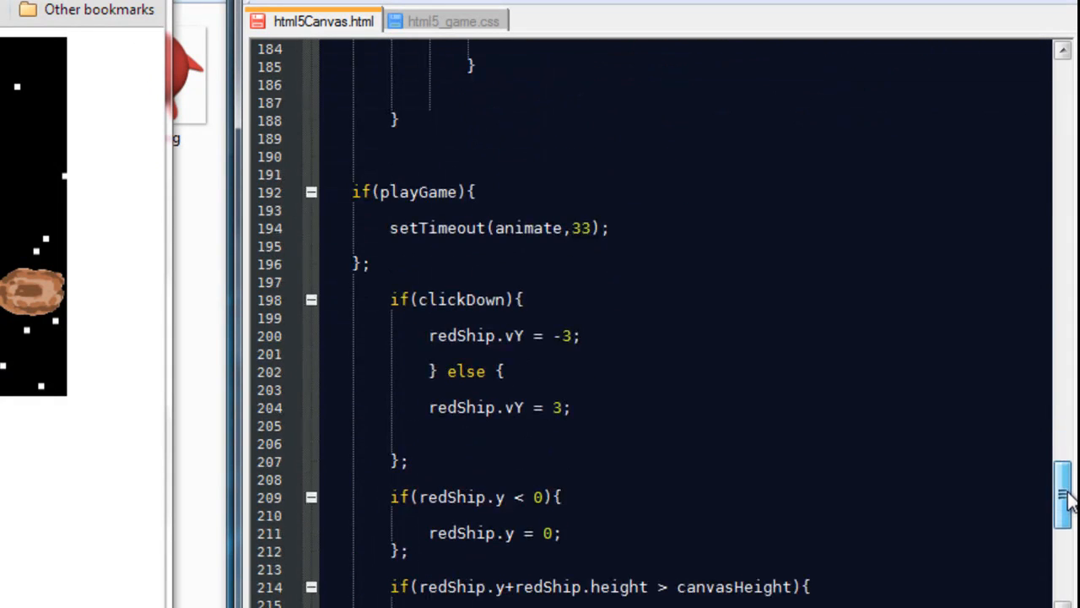
scroll("down", 3)
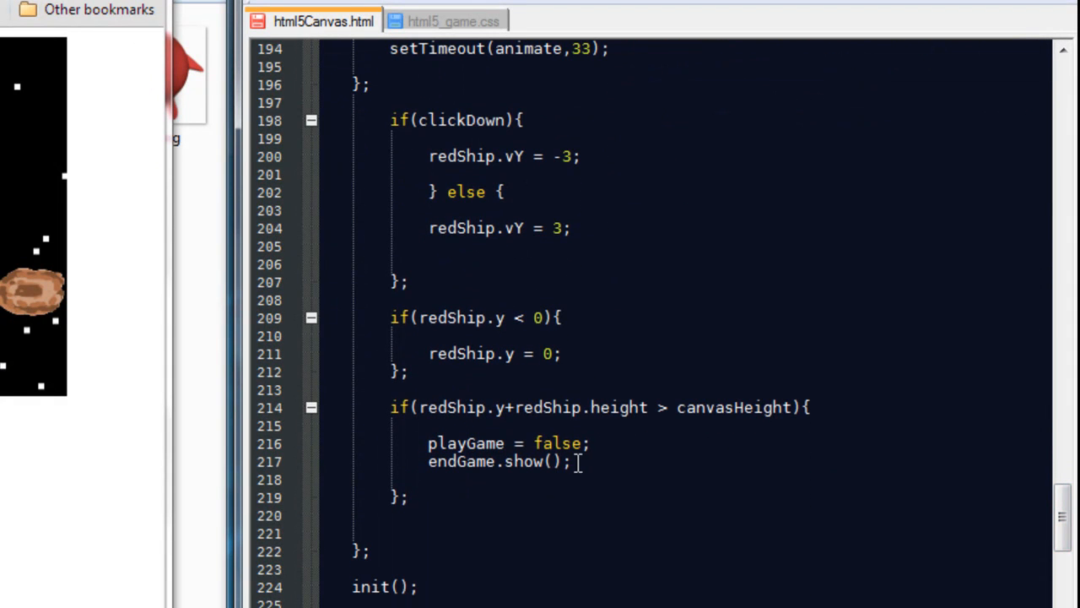
left_click(577, 463)
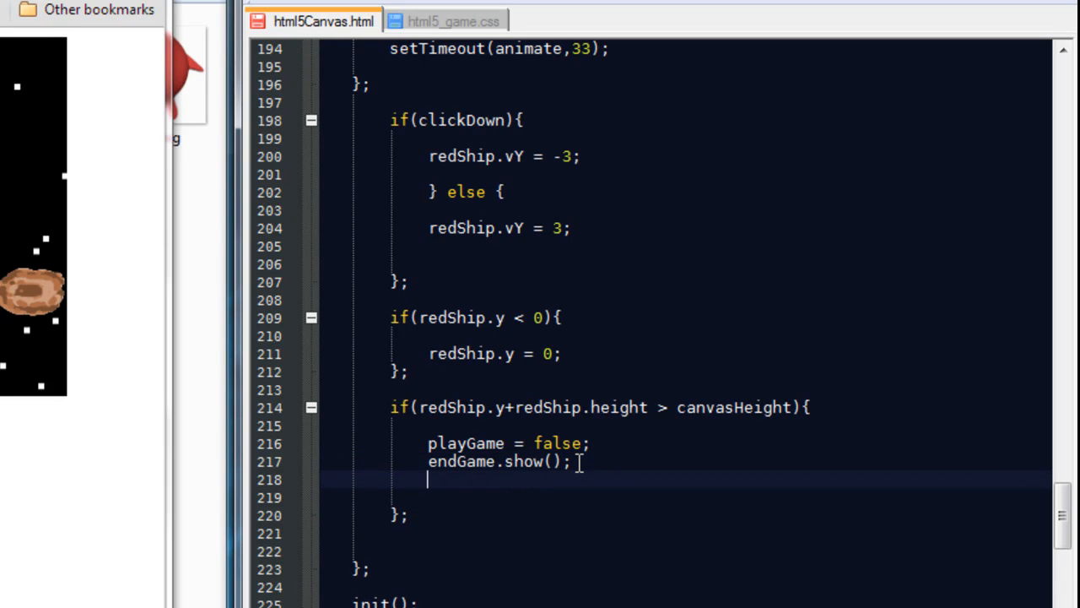
type("resetButton.show();")
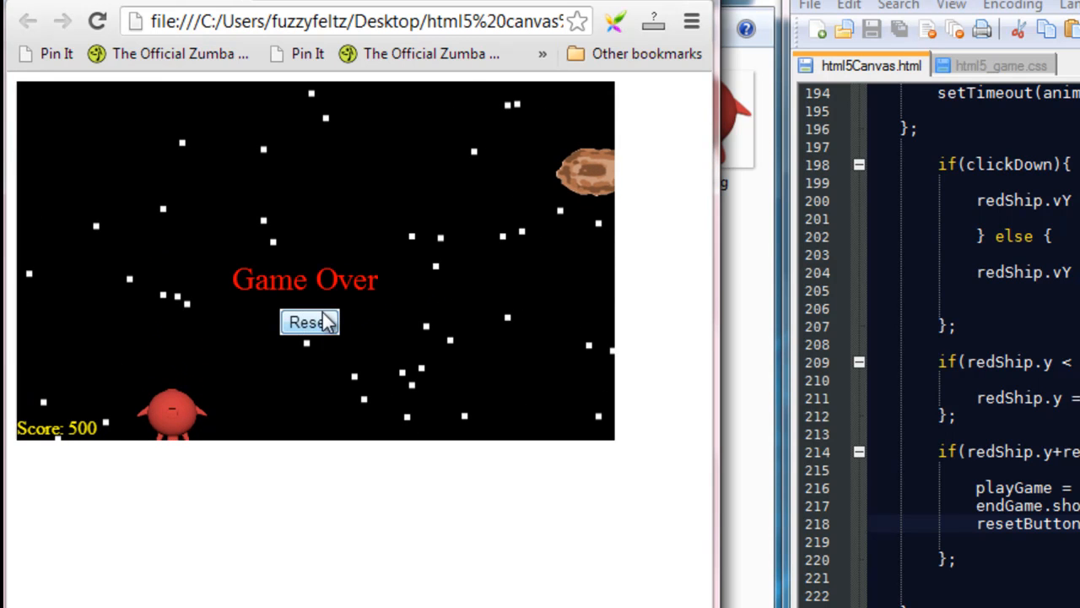
Step: Use Reset at Game Over twice, confirming each restarts a fresh round
left_click(309, 320)
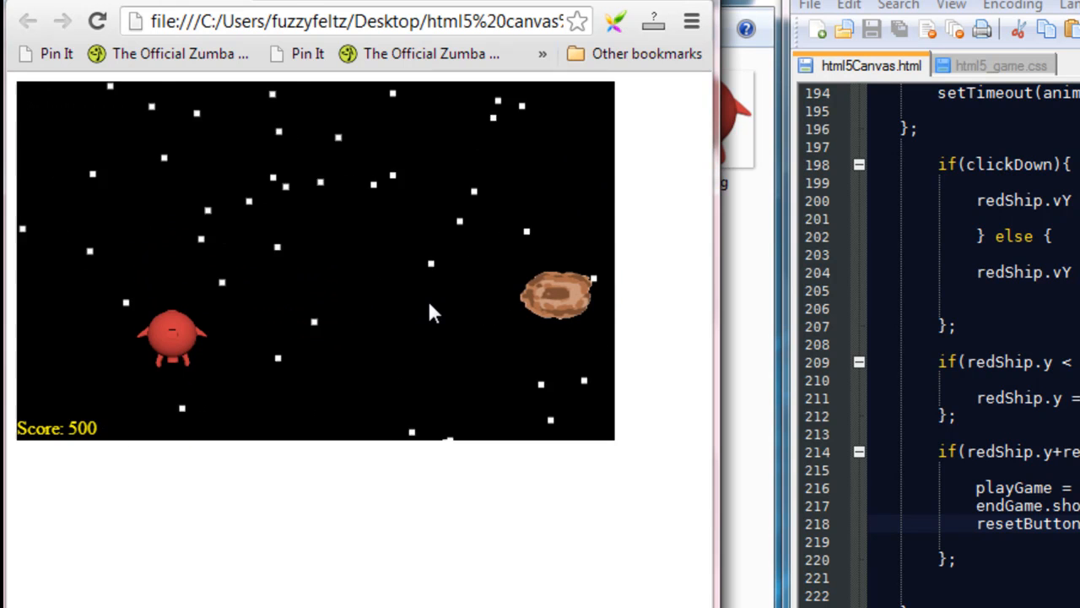
mouse_move(566, 401)
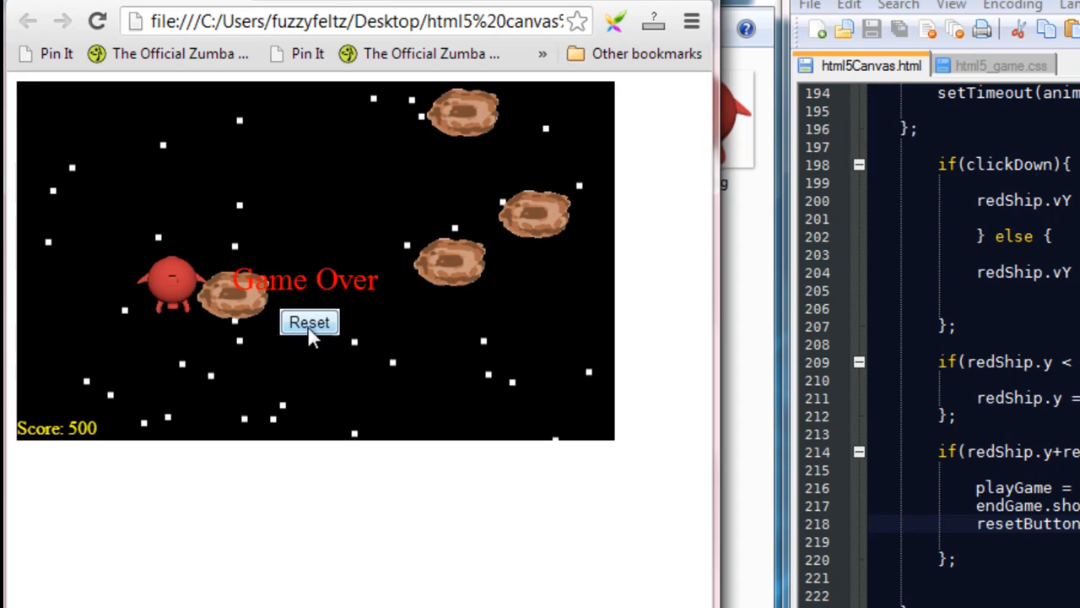
left_click(310, 323)
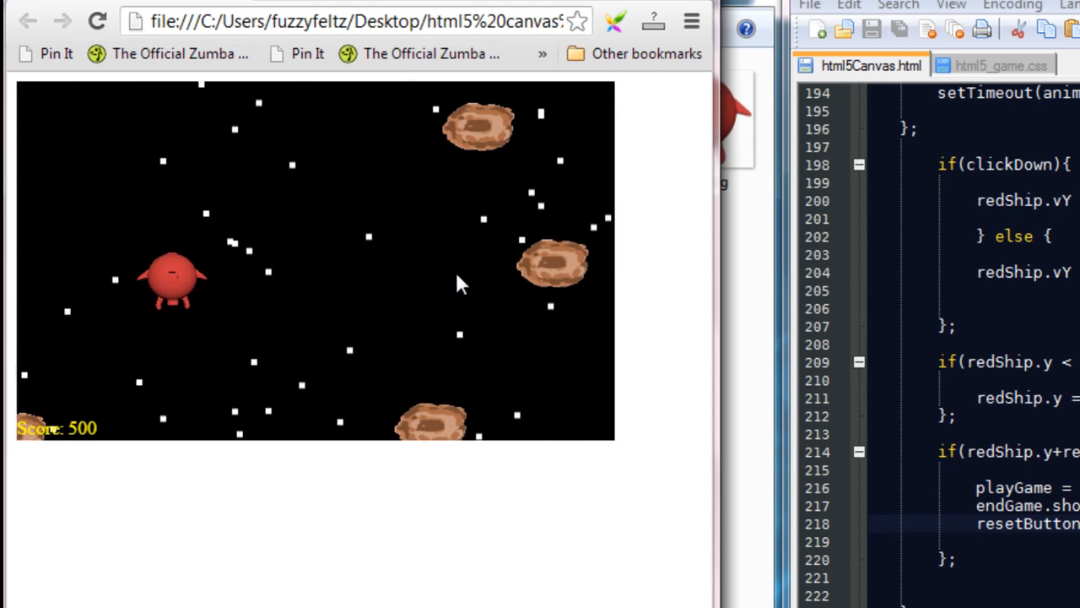
mouse_move(482, 322)
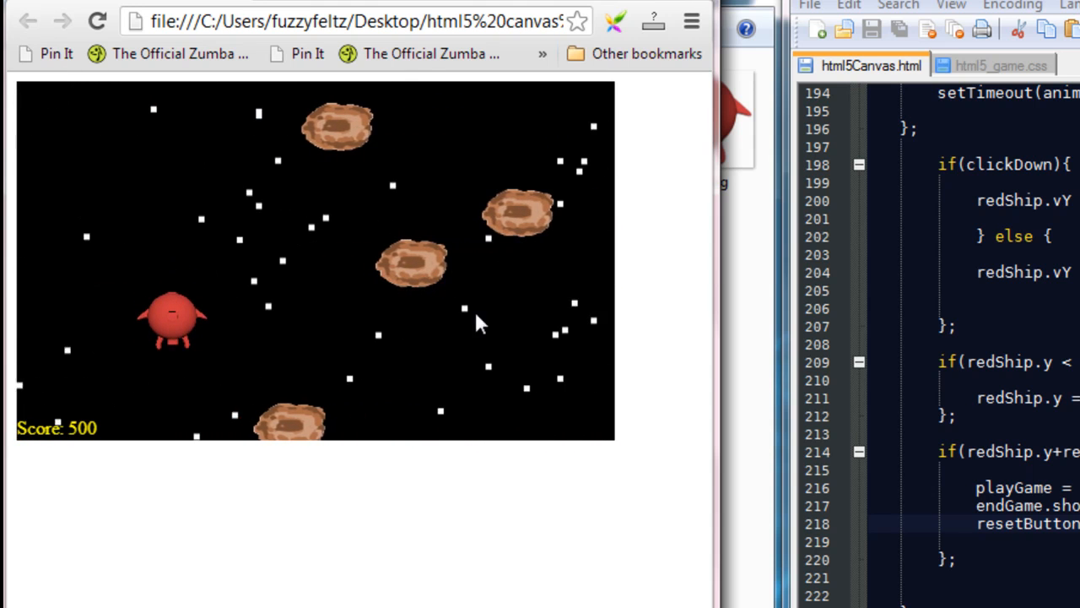